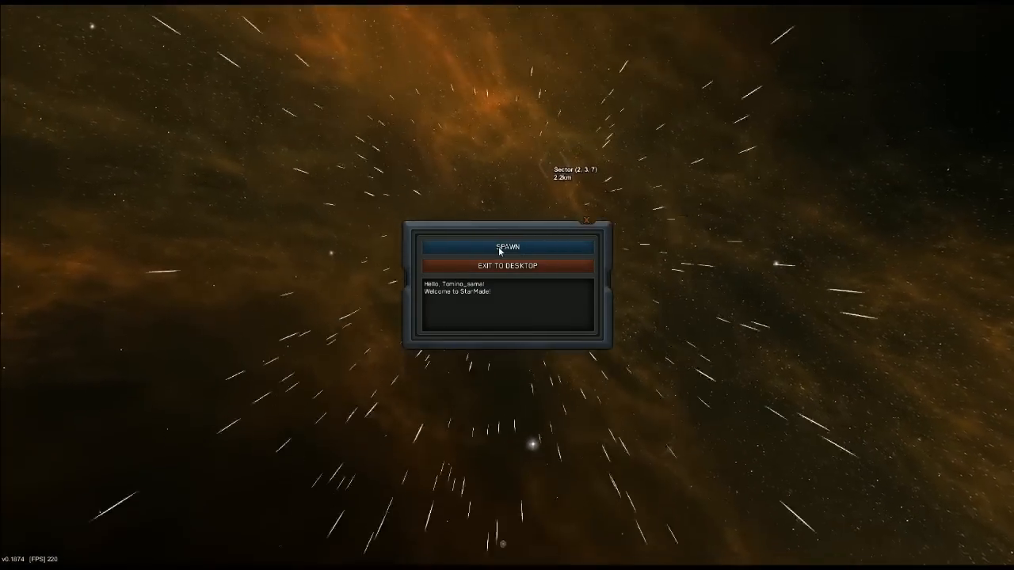
Step: Spawn into the world, leave the welcome tutorial and answer the show-again prompt
{"action": "left_click", "coordinate": [507, 246]}
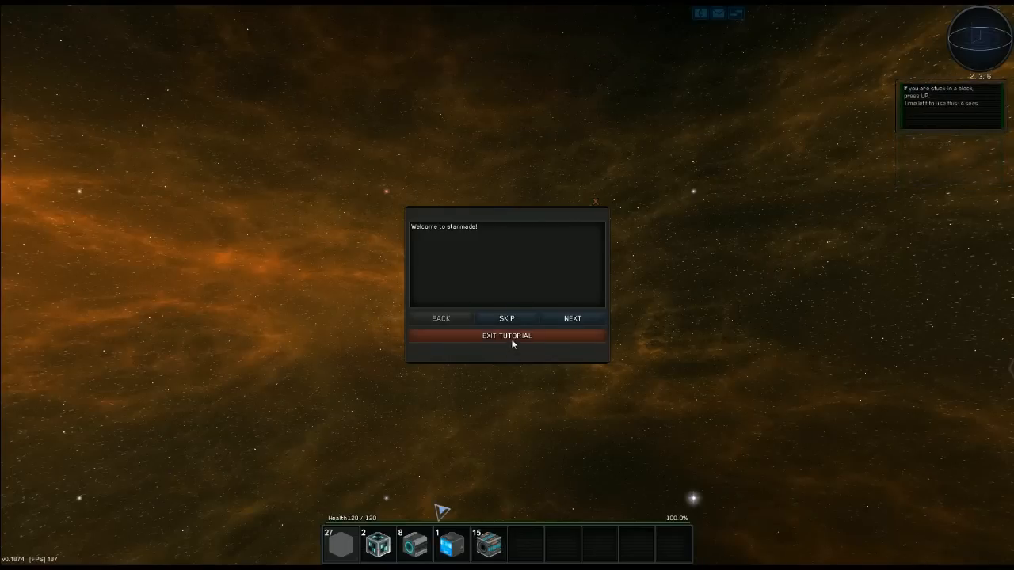
{"action": "left_click", "coordinate": [506, 335]}
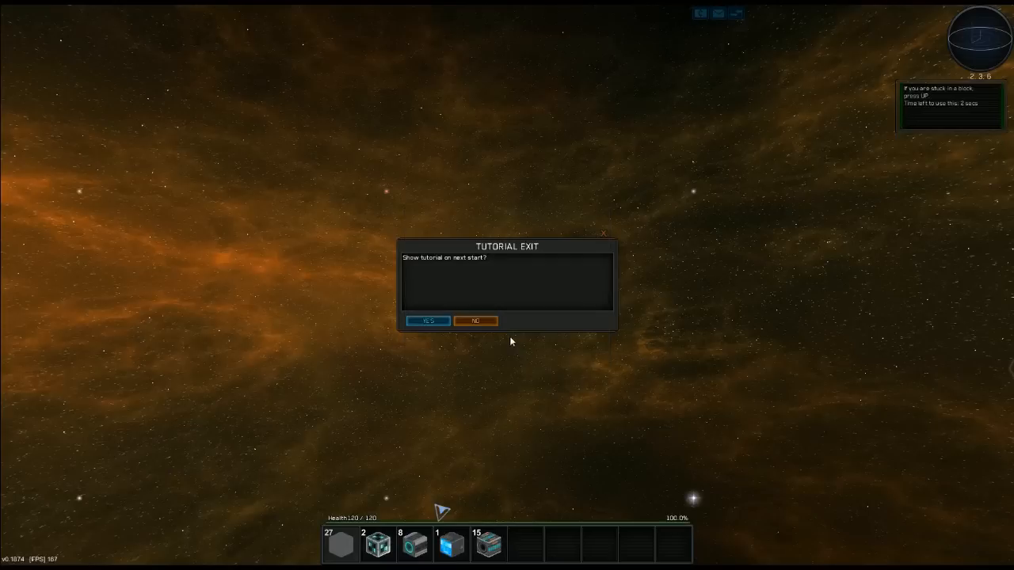
{"action": "left_click", "coordinate": [475, 320]}
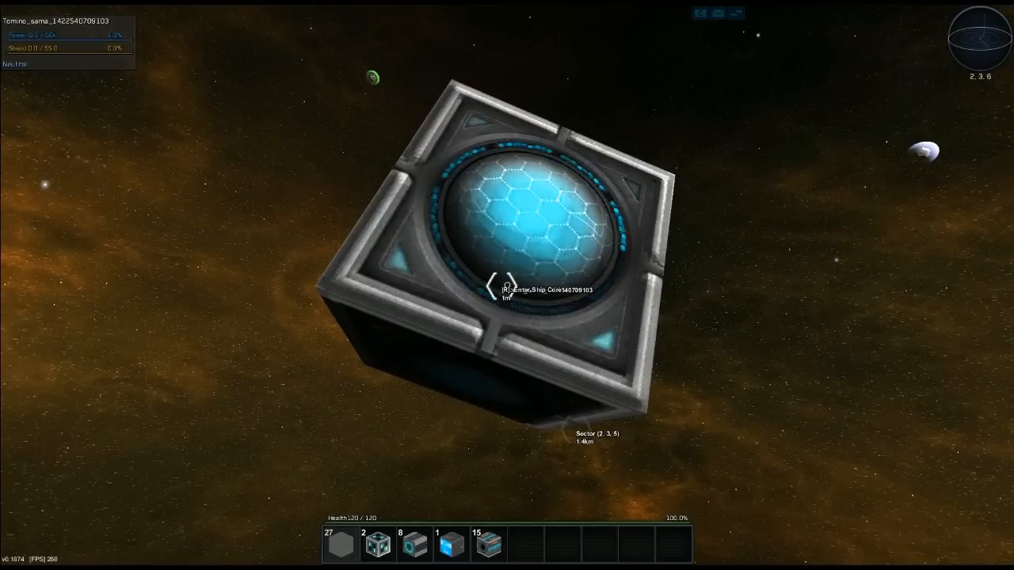
Step: Enter the ship core with R for build mode, then switch to flight mode with Space
{"action": "key", "text": "r"}
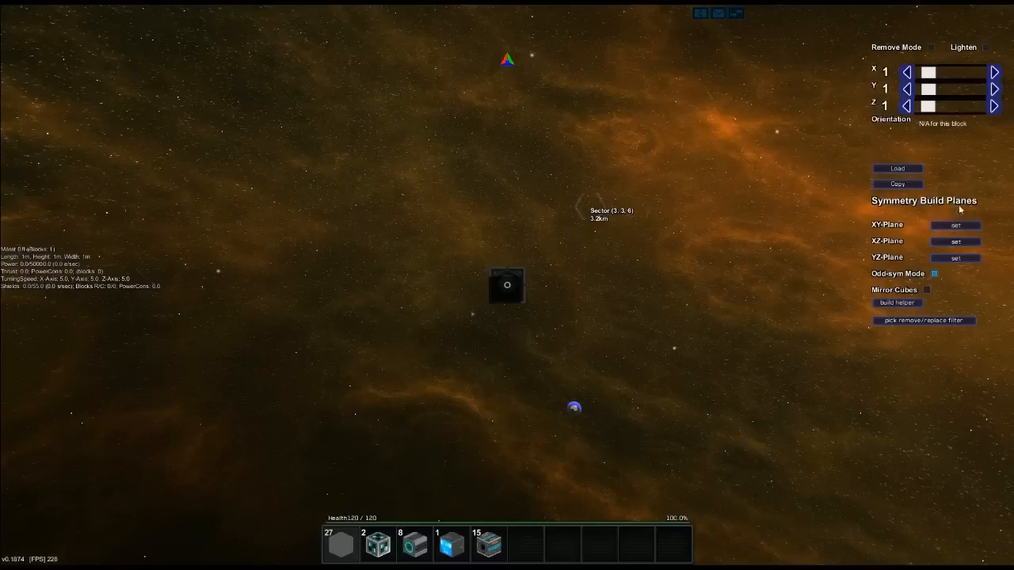
{"action": "mouse_move", "coordinate": [907, 329]}
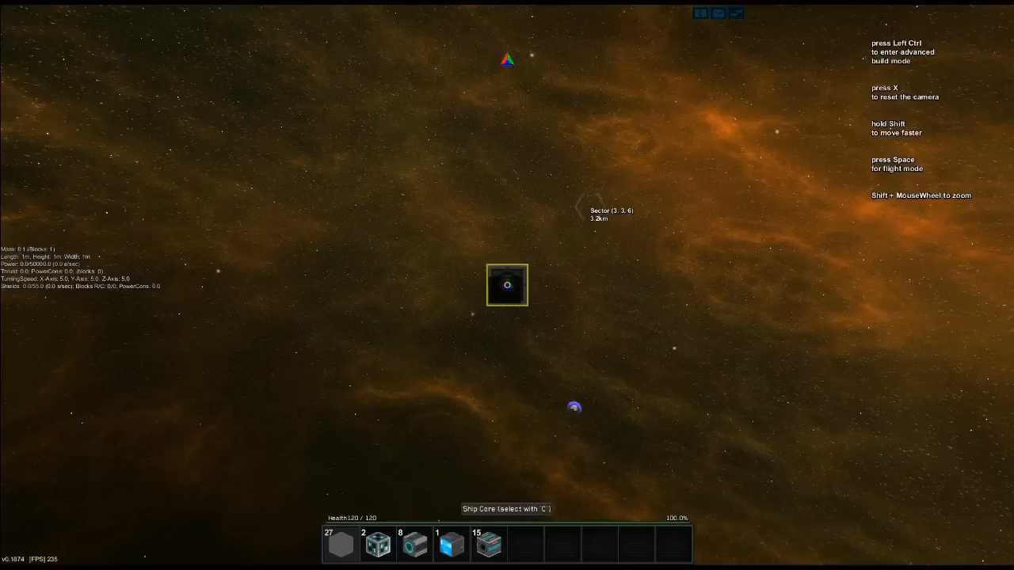
{"action": "key", "text": "space"}
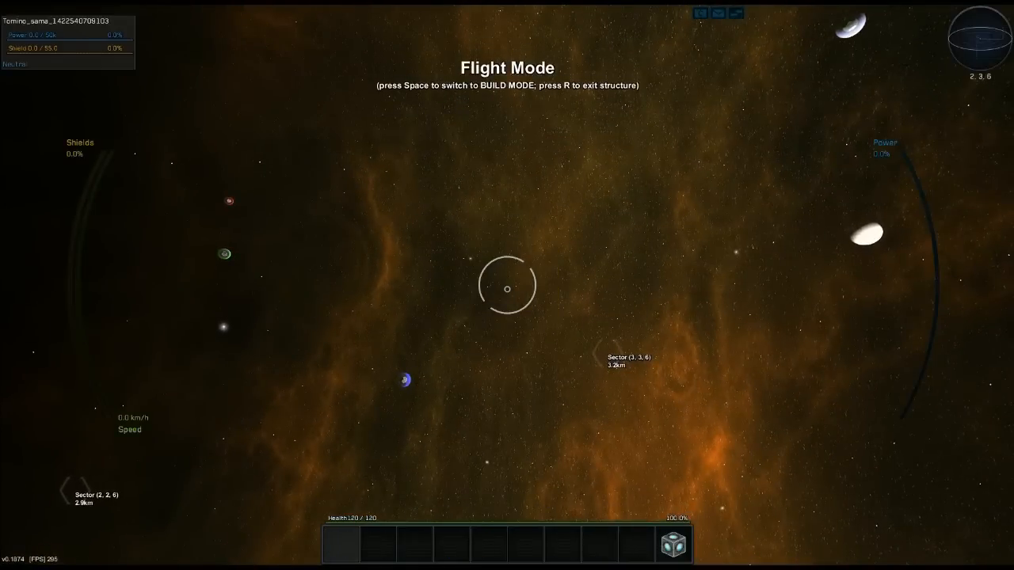
{"action": "key", "text": "w"}
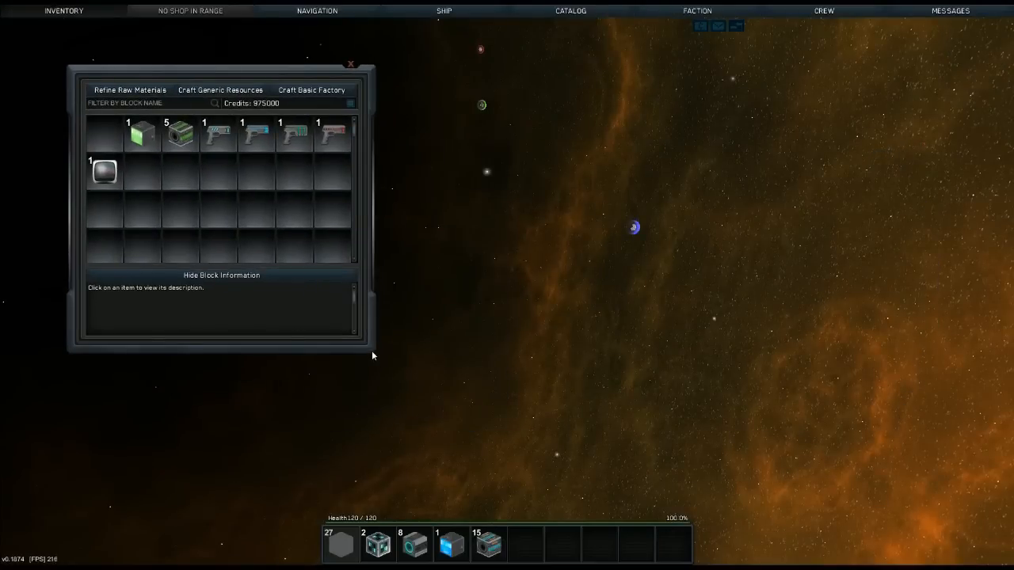
Step: Drag the inventory window taller, then show the block-name filter and basic factory crafting panel
{"action": "left_click_drag", "start_coordinate": [373, 356], "coordinate": [289, 386]}
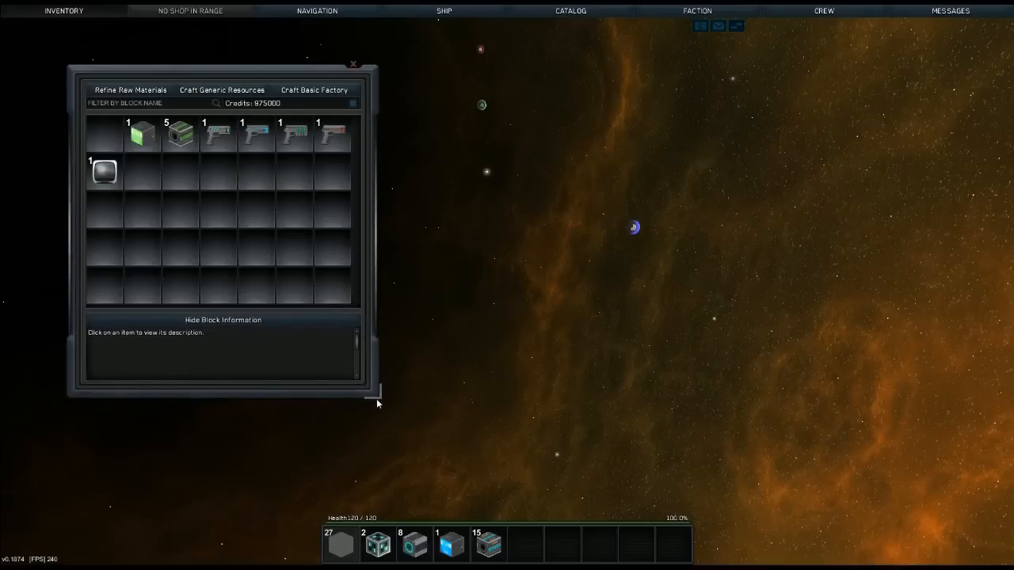
{"action": "left_click_drag", "start_coordinate": [376, 394], "coordinate": [384, 413]}
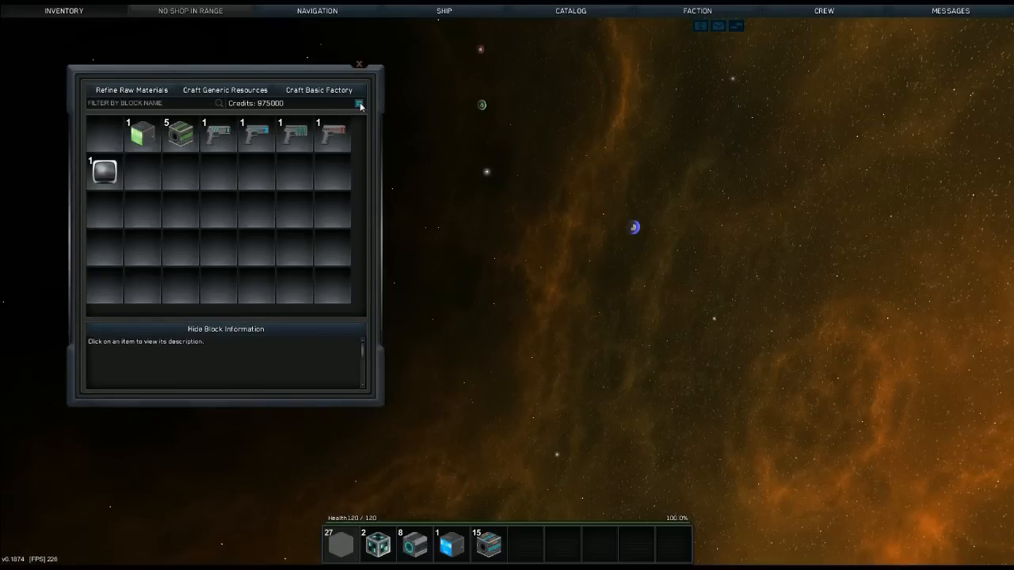
{"action": "mouse_move", "coordinate": [466, 324]}
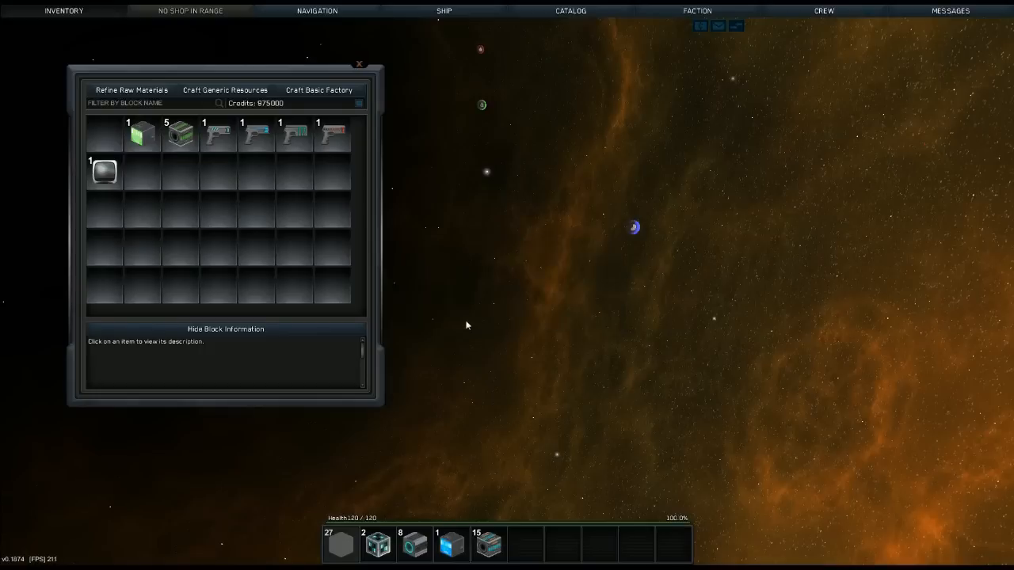
{"action": "left_click", "coordinate": [142, 104]}
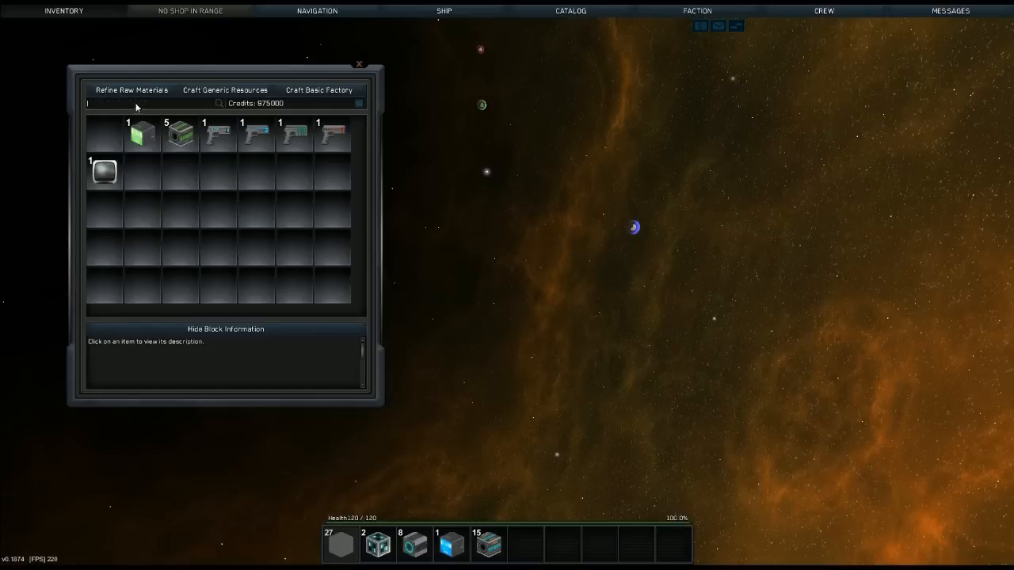
{"action": "left_click", "coordinate": [130, 90]}
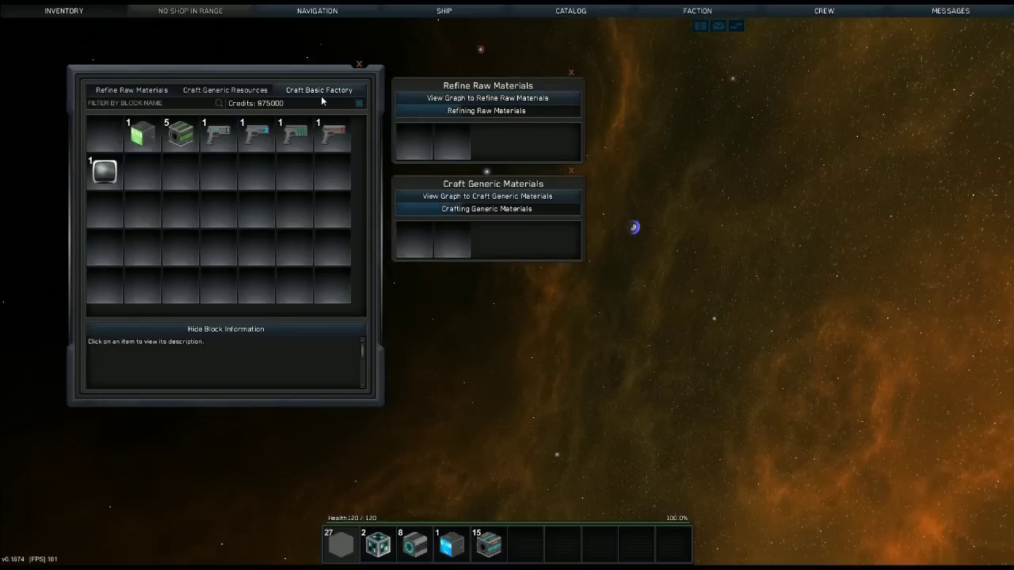
{"action": "left_click", "coordinate": [318, 89]}
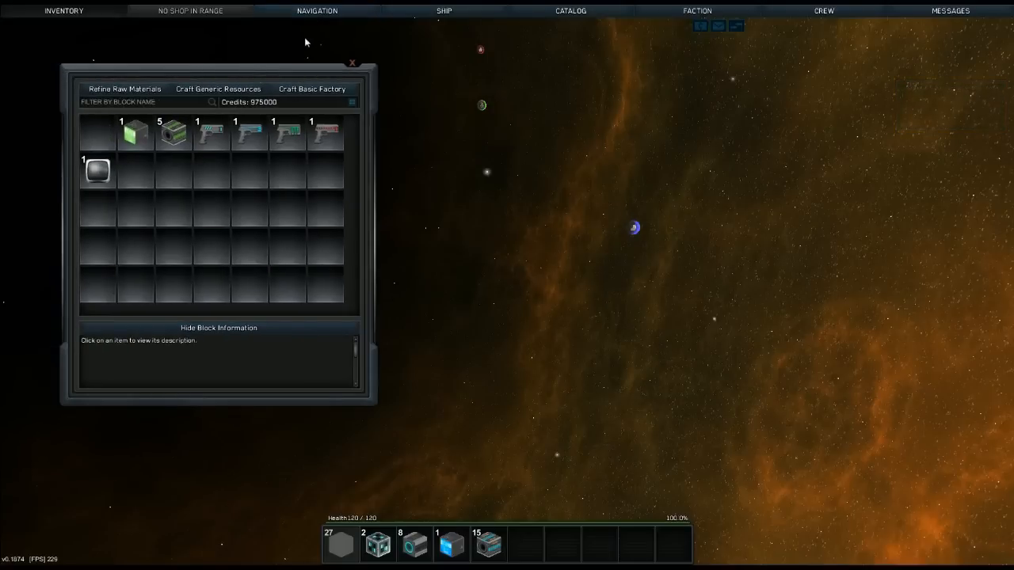
Step: Save the current coordinates 2, 3, 6 as a waypoint named 'home'
{"action": "left_click", "coordinate": [316, 10]}
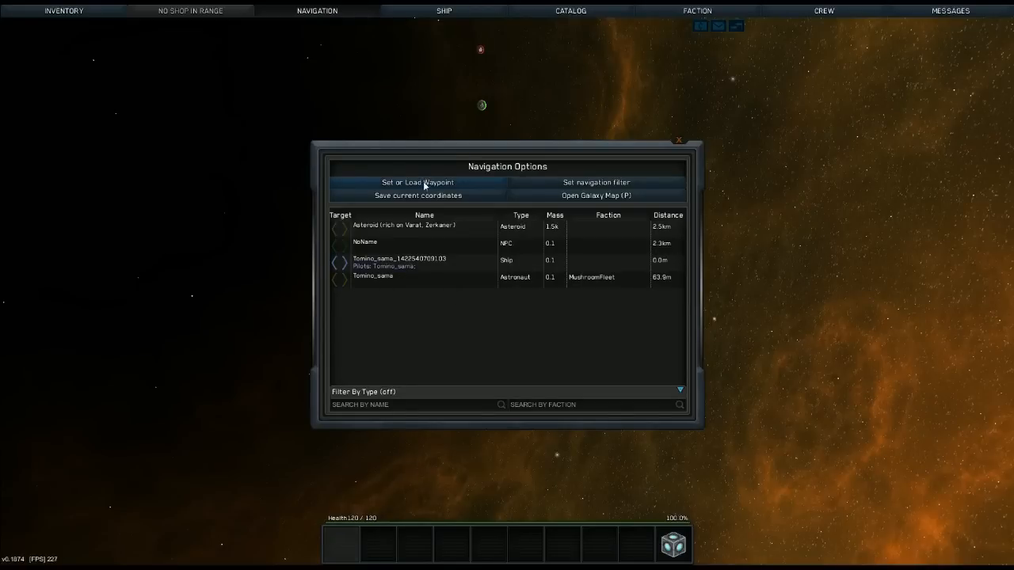
{"action": "left_click", "coordinate": [417, 182]}
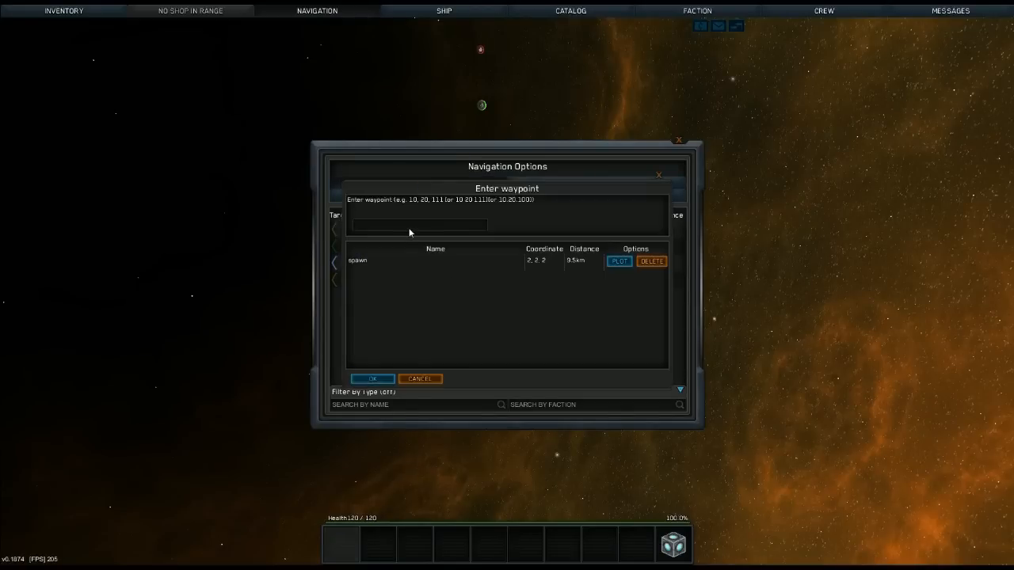
{"action": "type", "text": "11"}
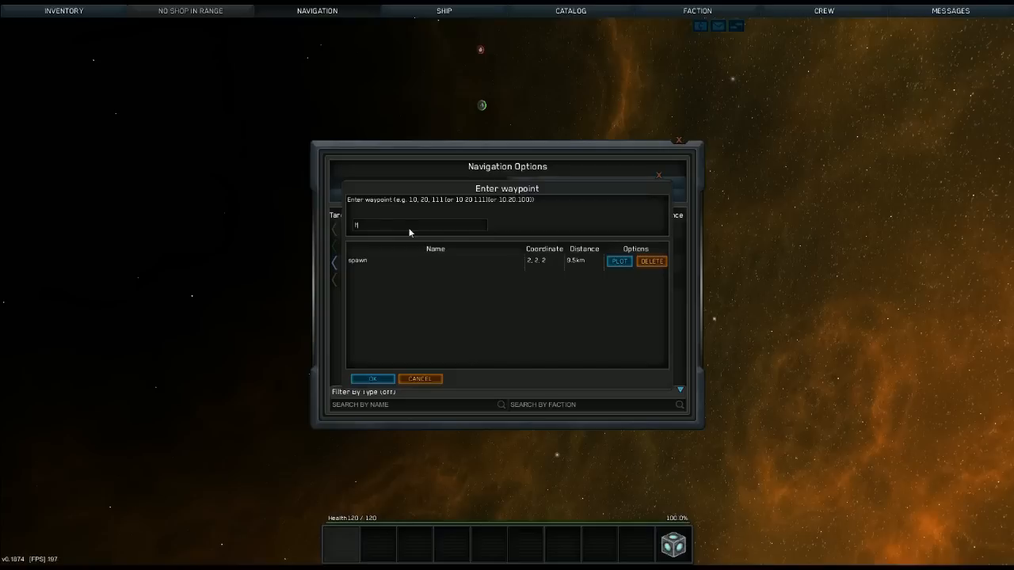
{"action": "type", "text": "home"}
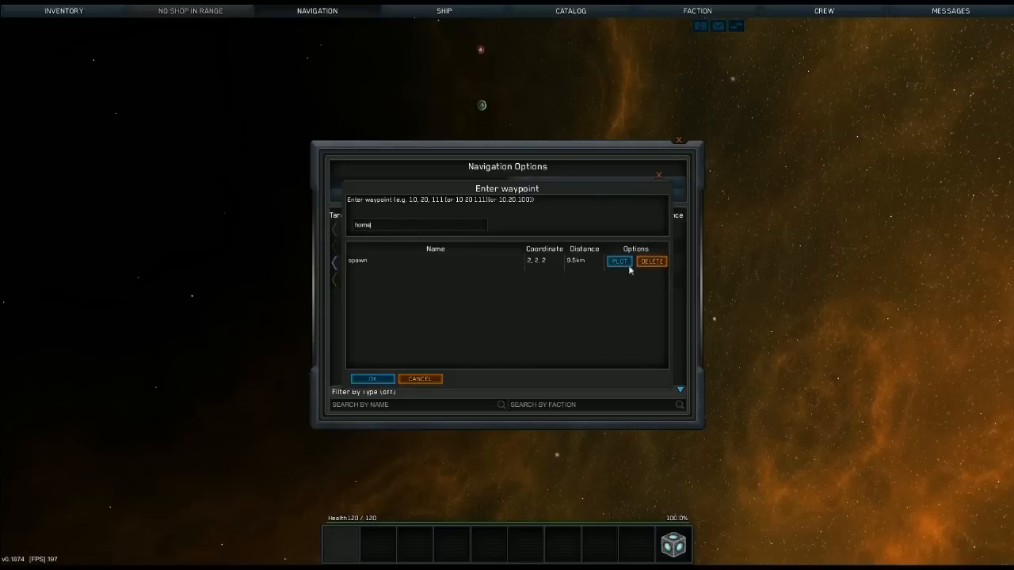
{"action": "left_click", "coordinate": [372, 378]}
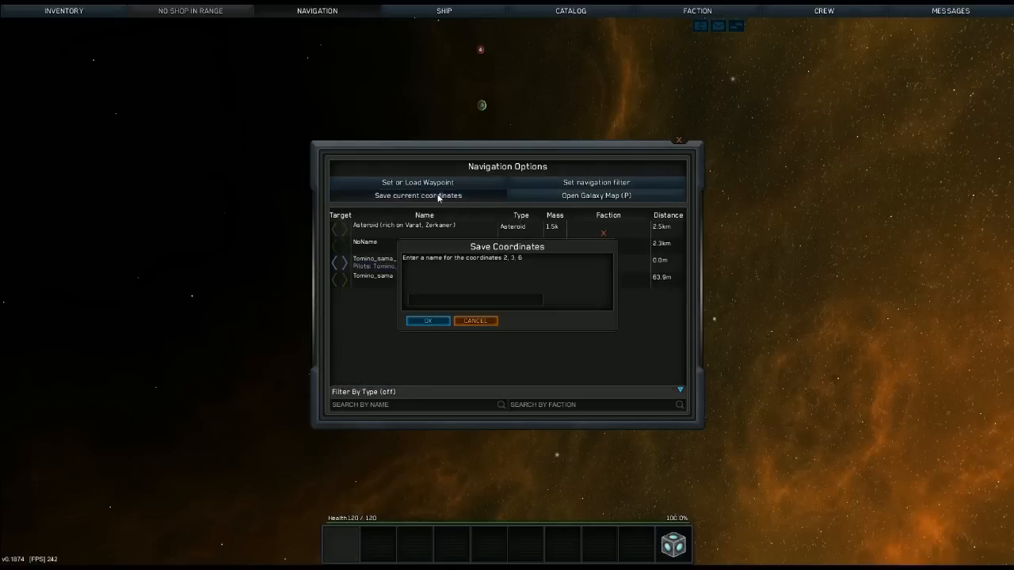
{"action": "mouse_move", "coordinate": [422, 304]}
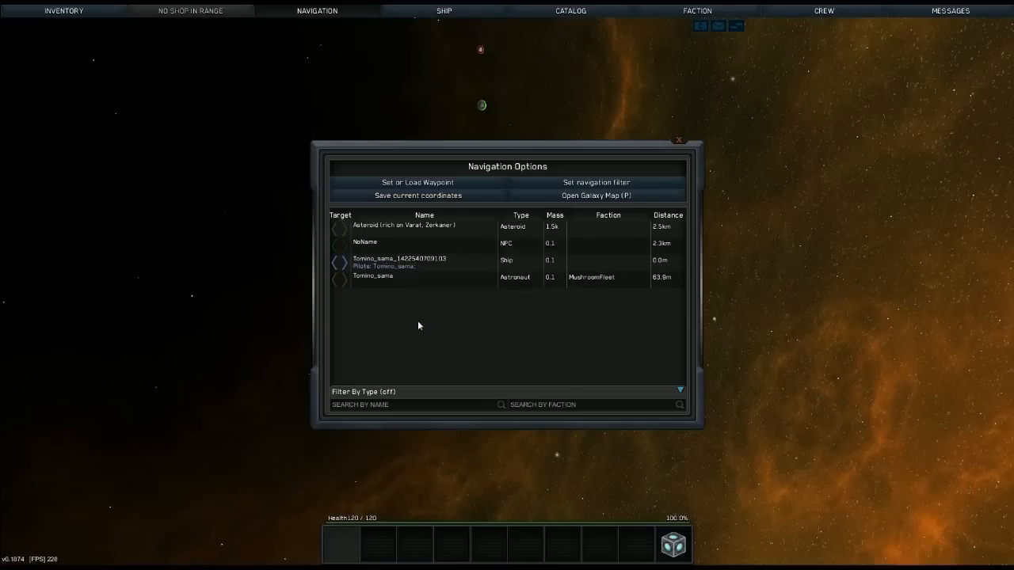
{"action": "mouse_move", "coordinate": [396, 203]}
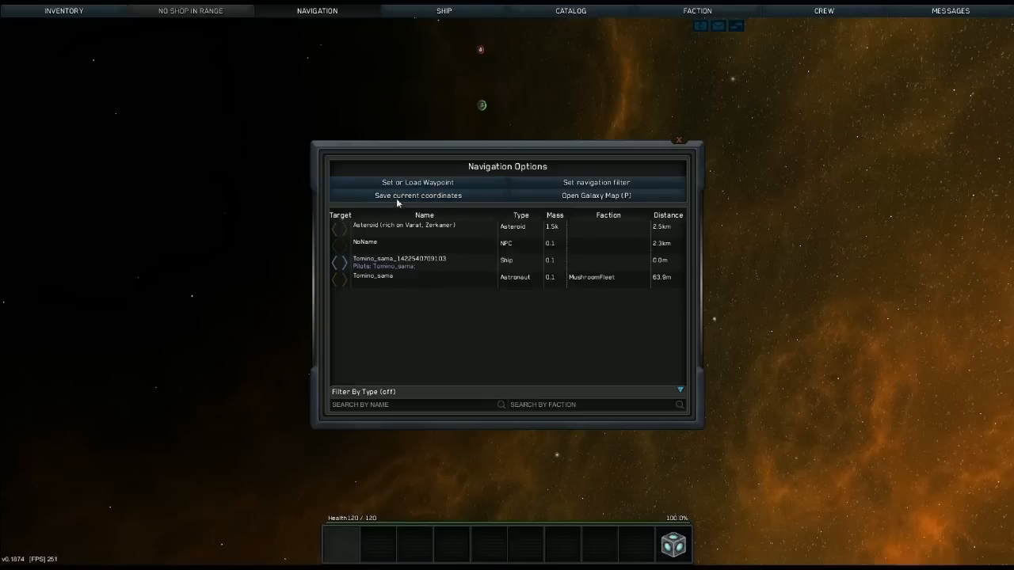
Step: Check that 'home' appears in the saved waypoints list, then close it
{"action": "left_click", "coordinate": [418, 182]}
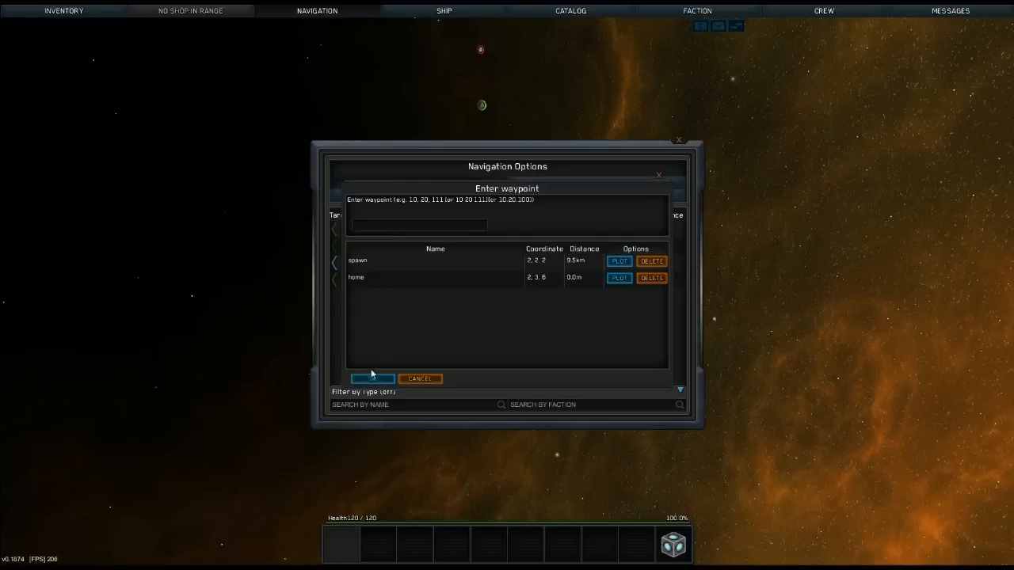
{"action": "left_click", "coordinate": [419, 379]}
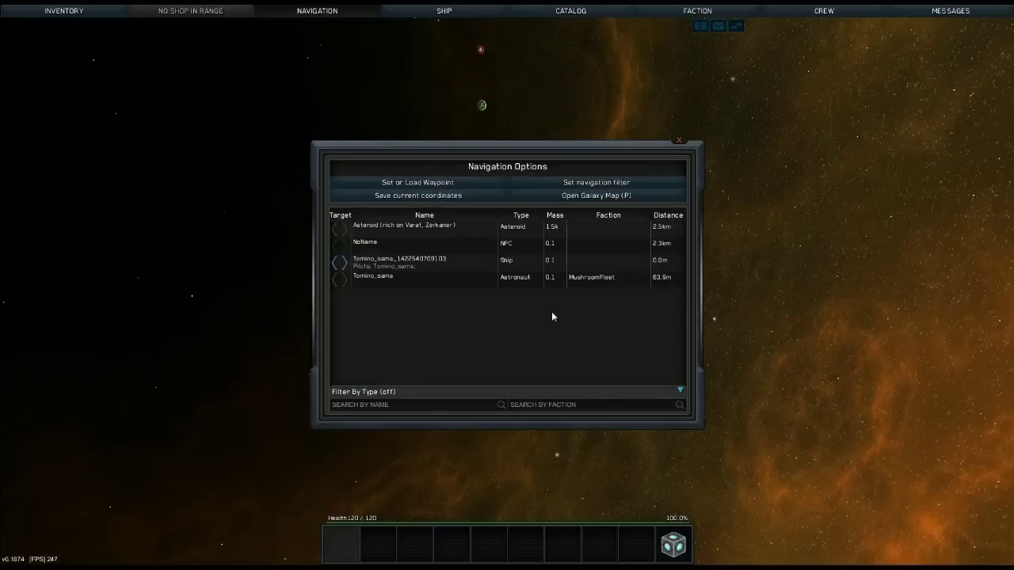
{"action": "mouse_move", "coordinate": [583, 197]}
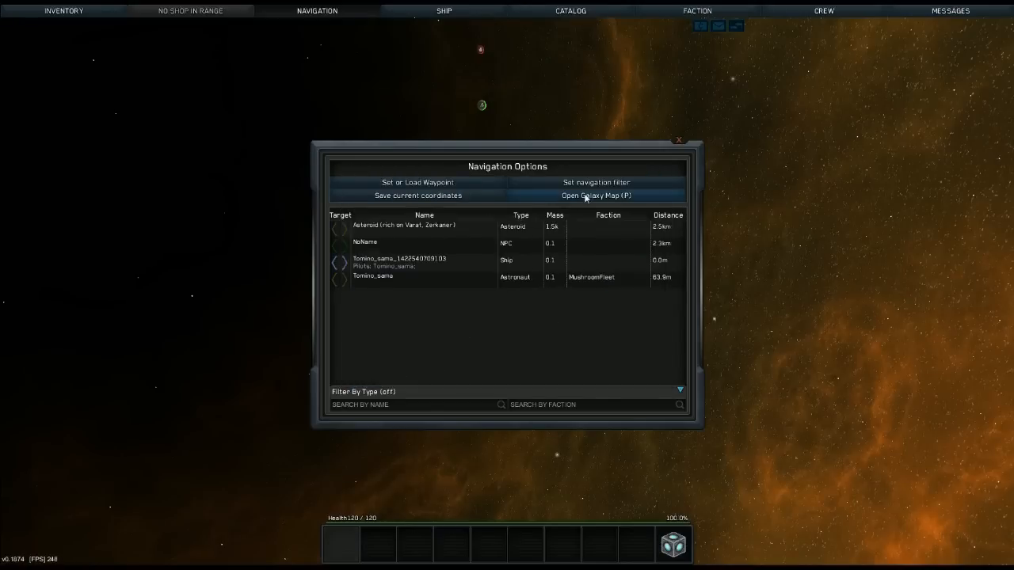
Step: View the galaxy map showing the current sector 2, 3, 6 as own position
{"action": "left_click", "coordinate": [596, 196]}
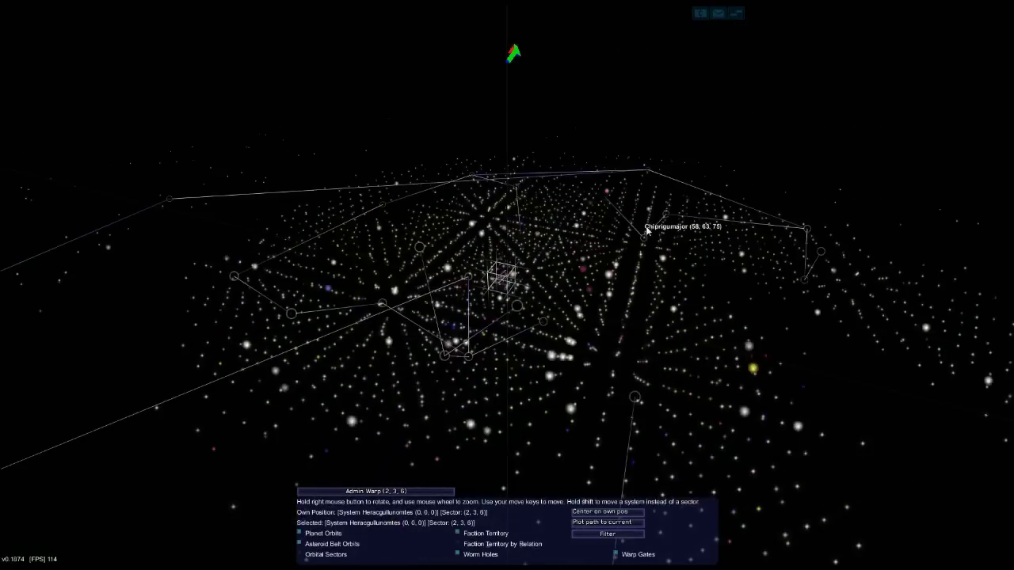
{"action": "mouse_move", "coordinate": [615, 297]}
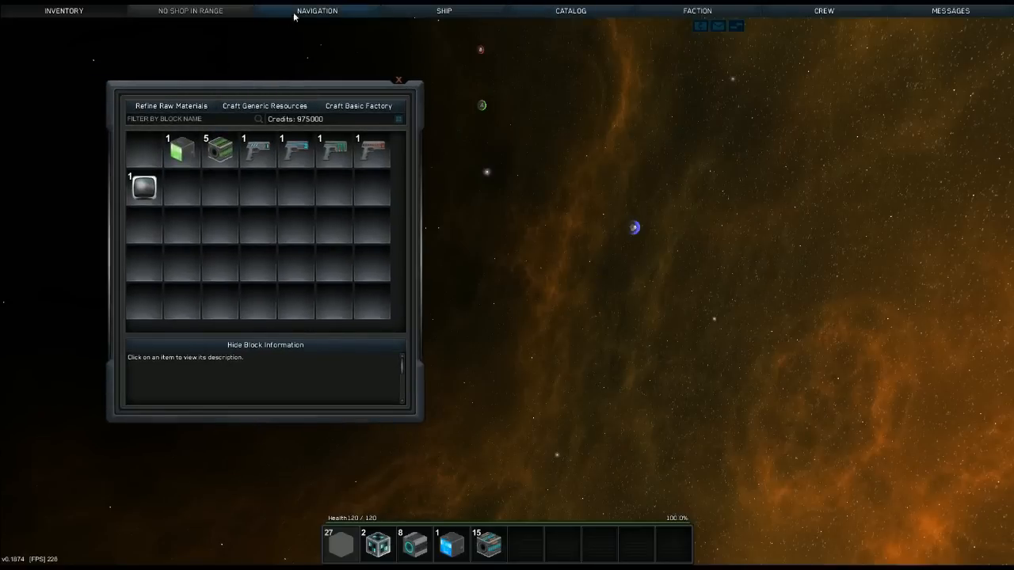
Step: Review the ship menu's Weapon, Entity Structure and AI pages
{"action": "left_click", "coordinate": [444, 11]}
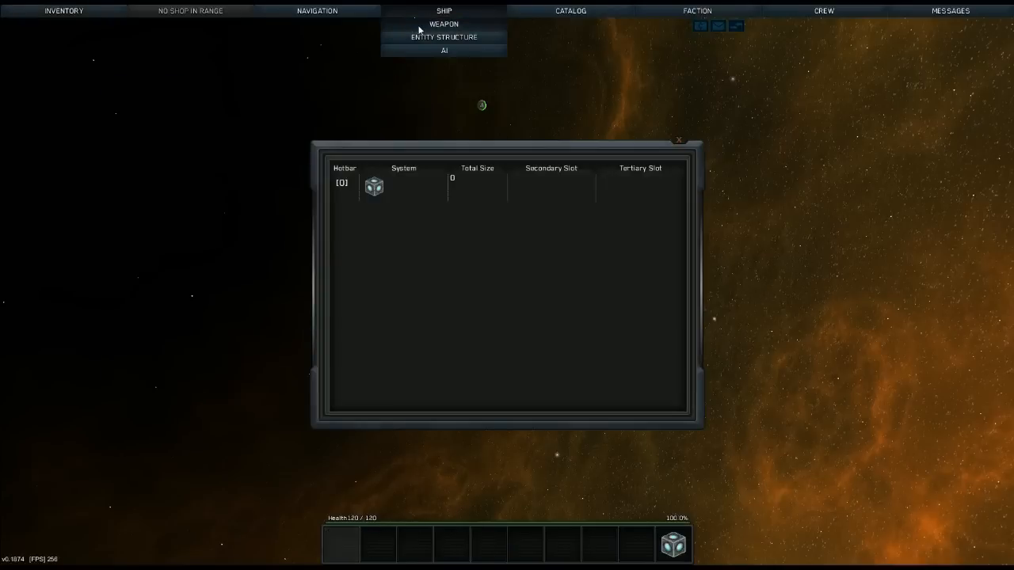
{"action": "left_click", "coordinate": [444, 37]}
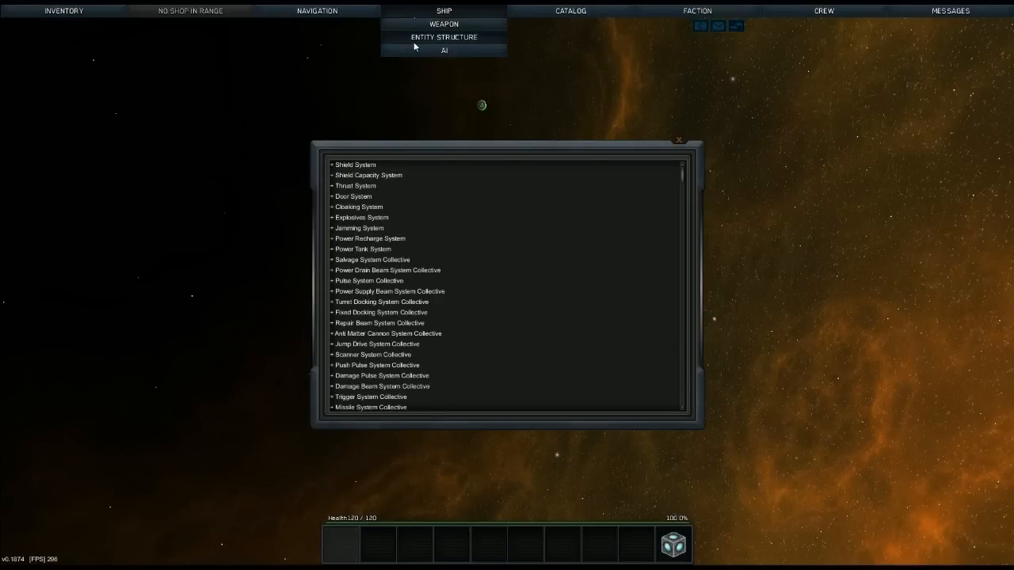
{"action": "left_click", "coordinate": [444, 50]}
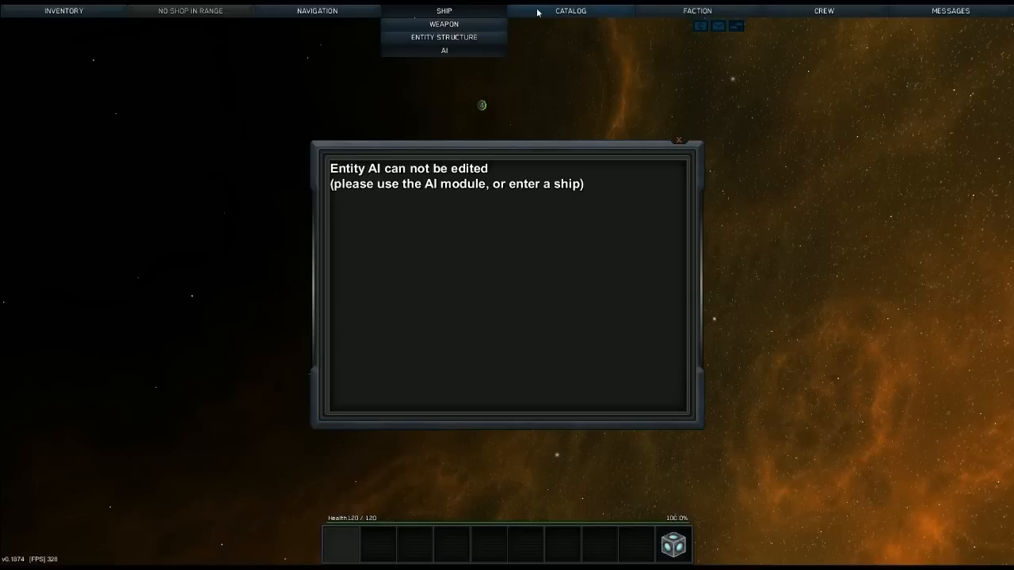
{"action": "mouse_move", "coordinate": [563, 16]}
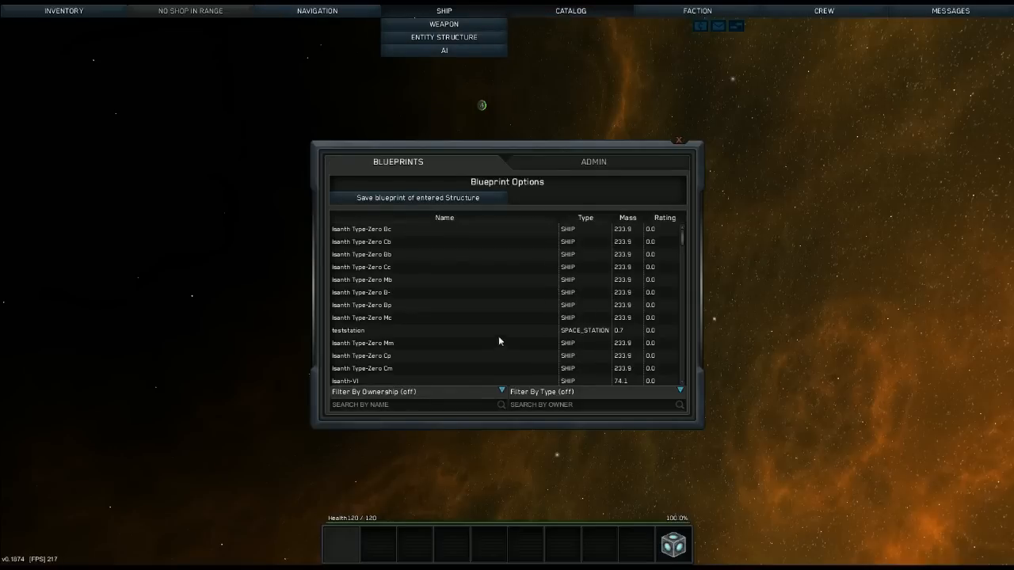
{"action": "mouse_move", "coordinate": [479, 297]}
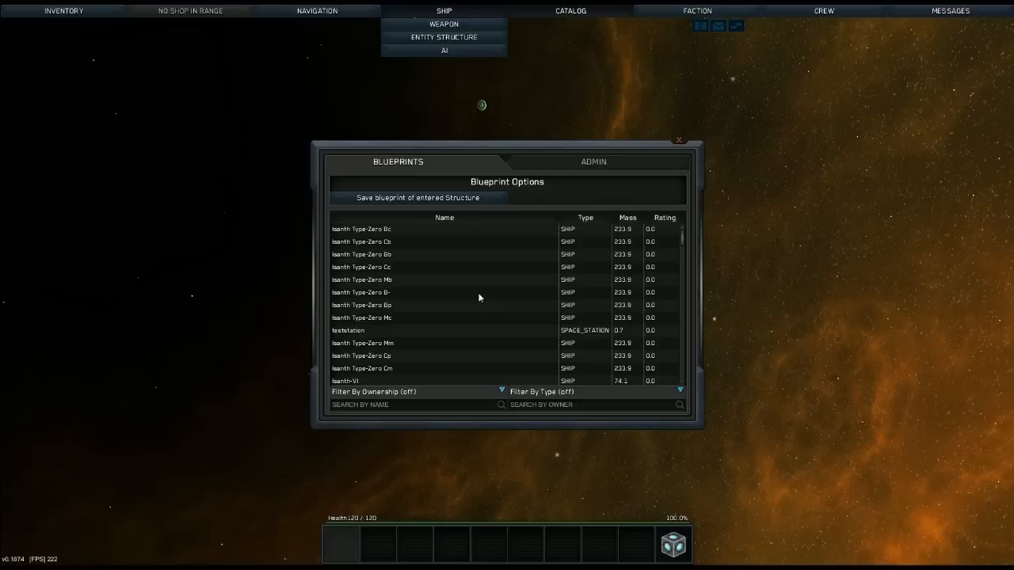
{"action": "mouse_move", "coordinate": [406, 201]}
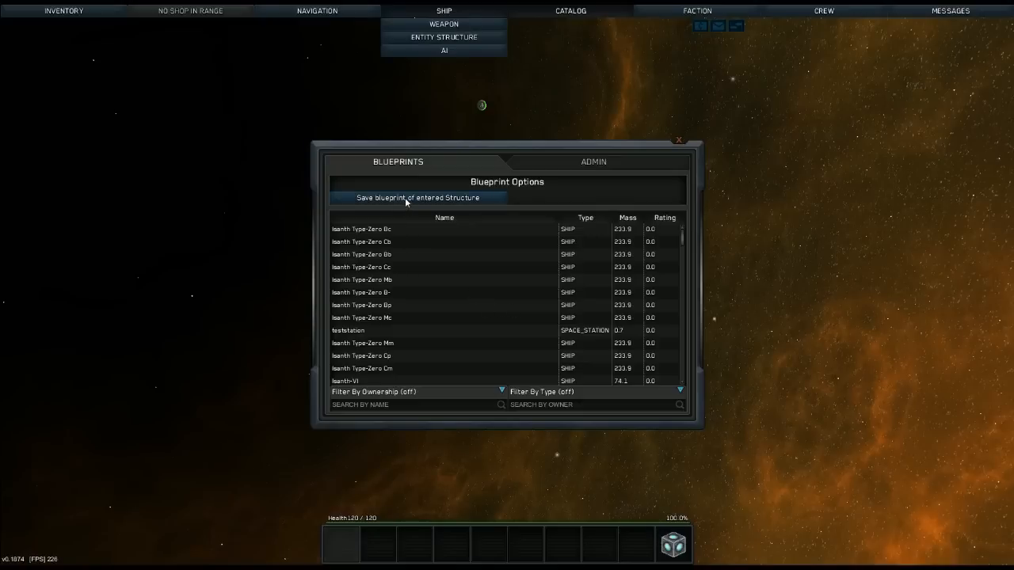
{"action": "mouse_move", "coordinate": [426, 204]}
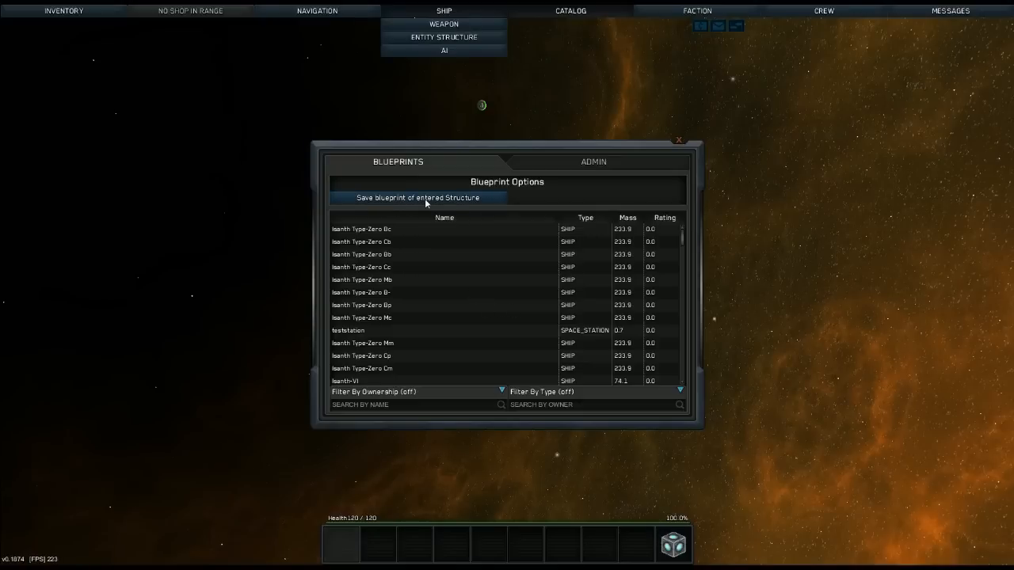
Step: Expand the teststation blueprint row and try its Buy action in the catalog
{"action": "left_click", "coordinate": [348, 331]}
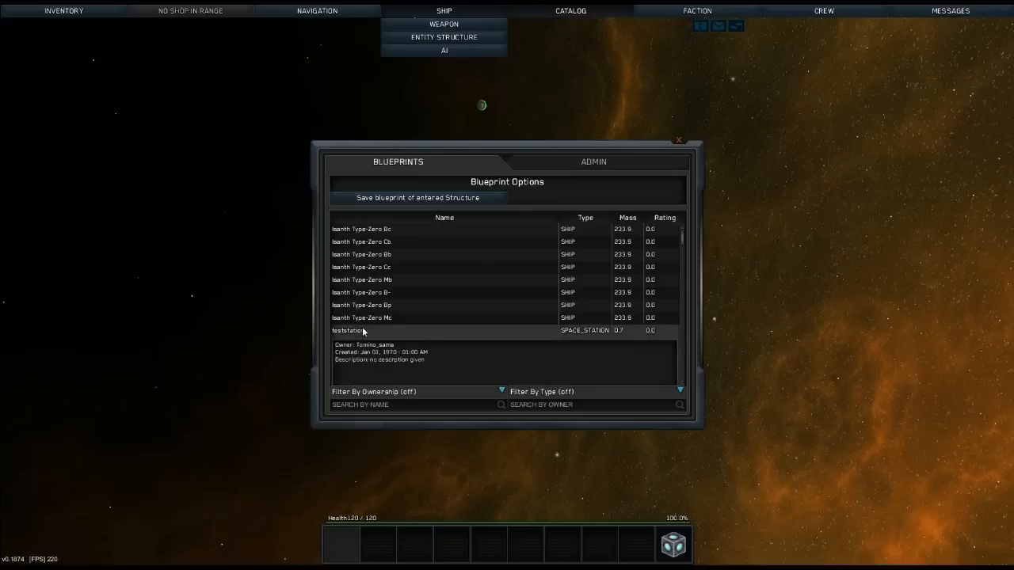
{"action": "mouse_move", "coordinate": [456, 338]}
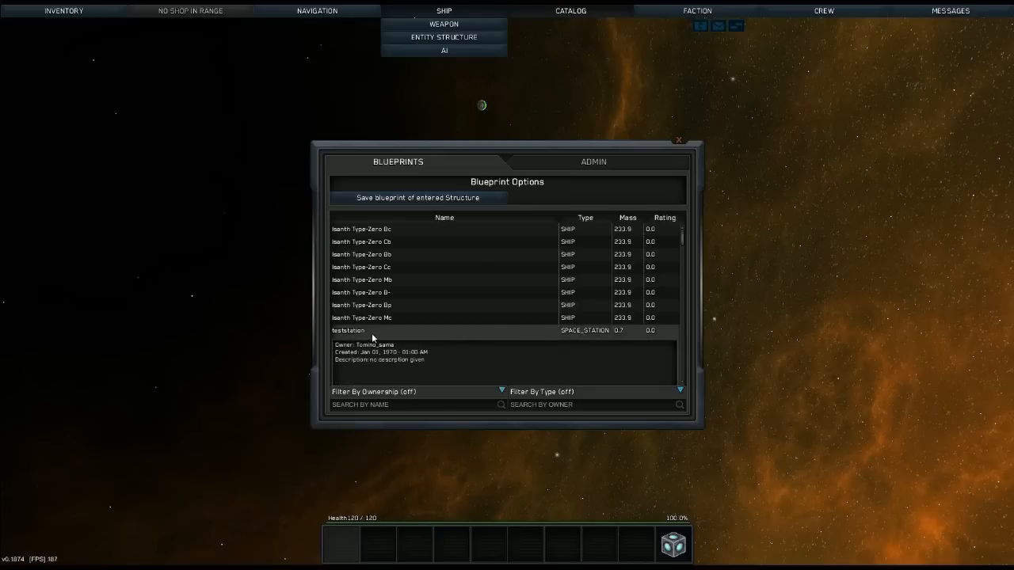
{"action": "left_click", "coordinate": [348, 330]}
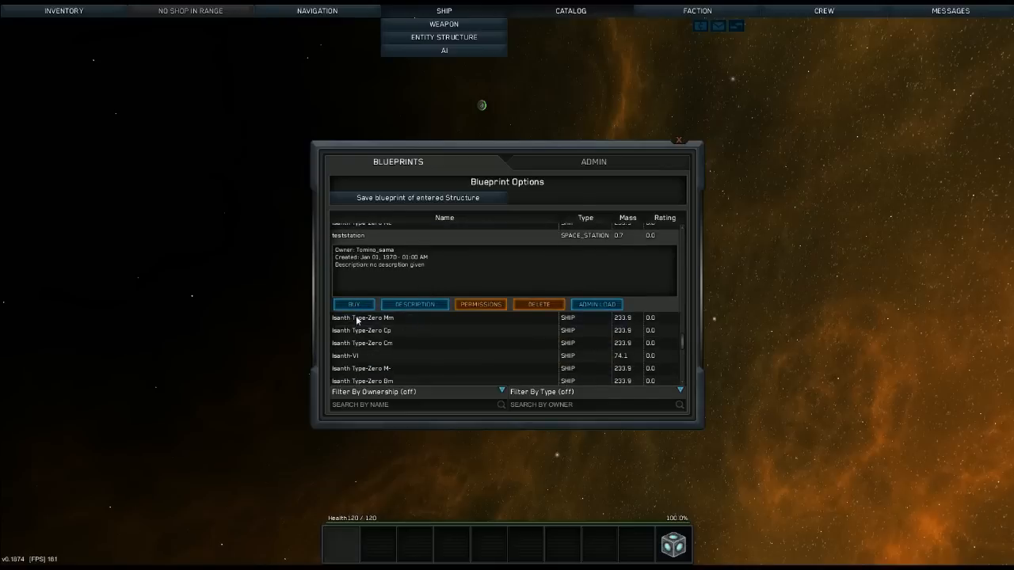
{"action": "left_click", "coordinate": [353, 304]}
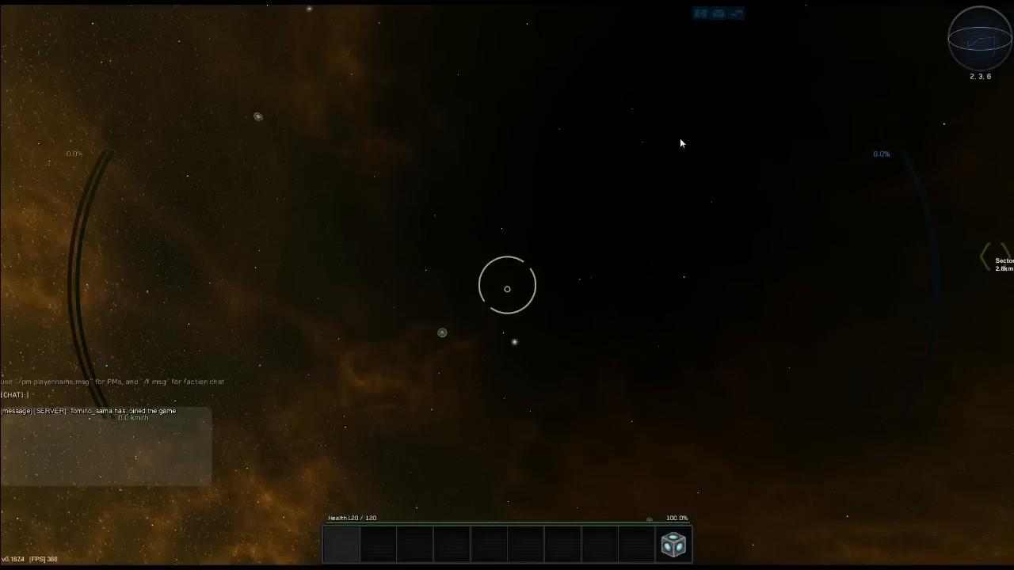
Step: Jump to sector 2, 2, 1 beside the teststation using the /change_sector chat command
{"action": "type", "text": "/change_sect"}
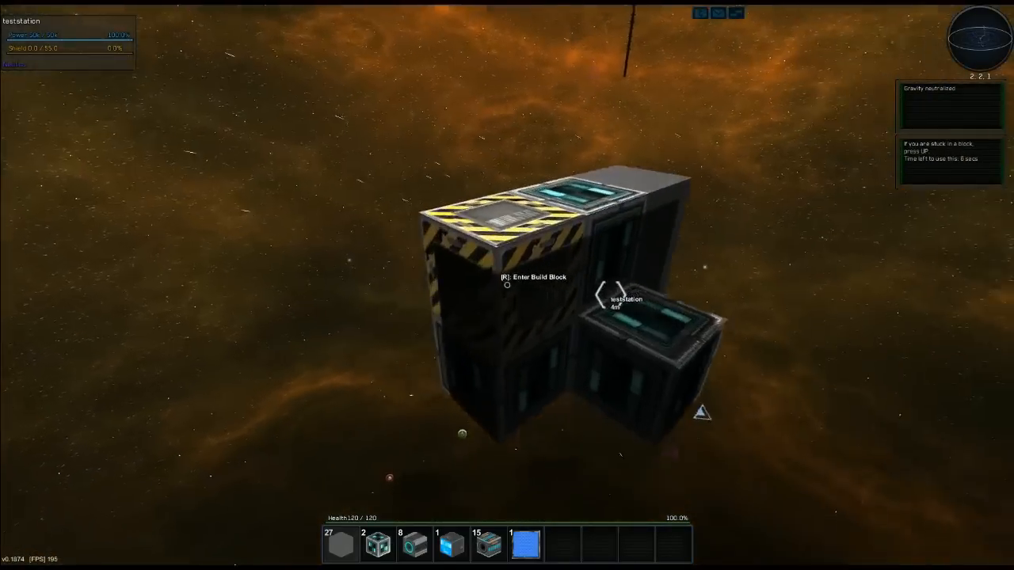
Step: Leave the station and travel to sector 1, 2, 1 toward the shop tower
{"action": "key", "text": "r"}
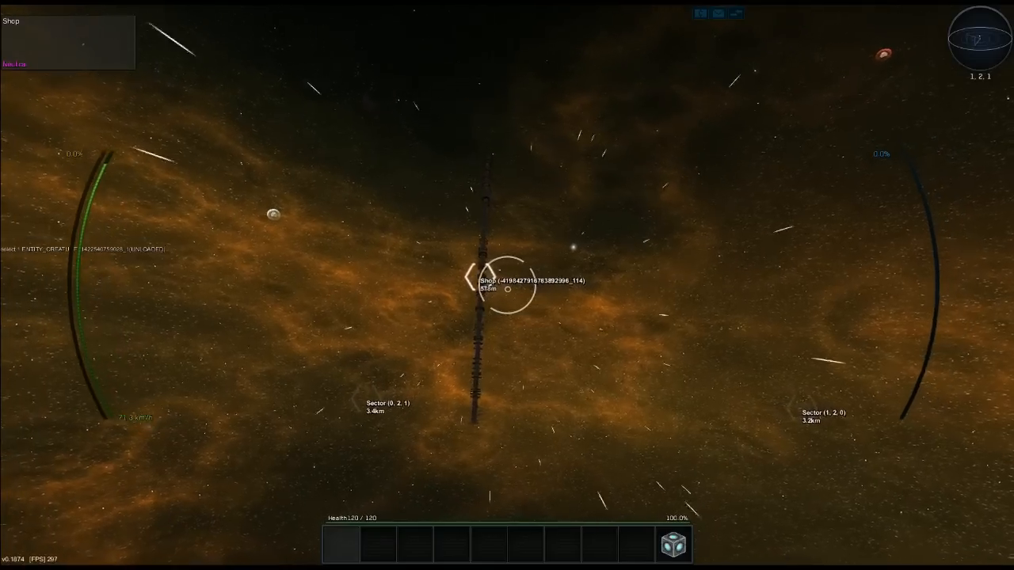
{"action": "key", "text": "w"}
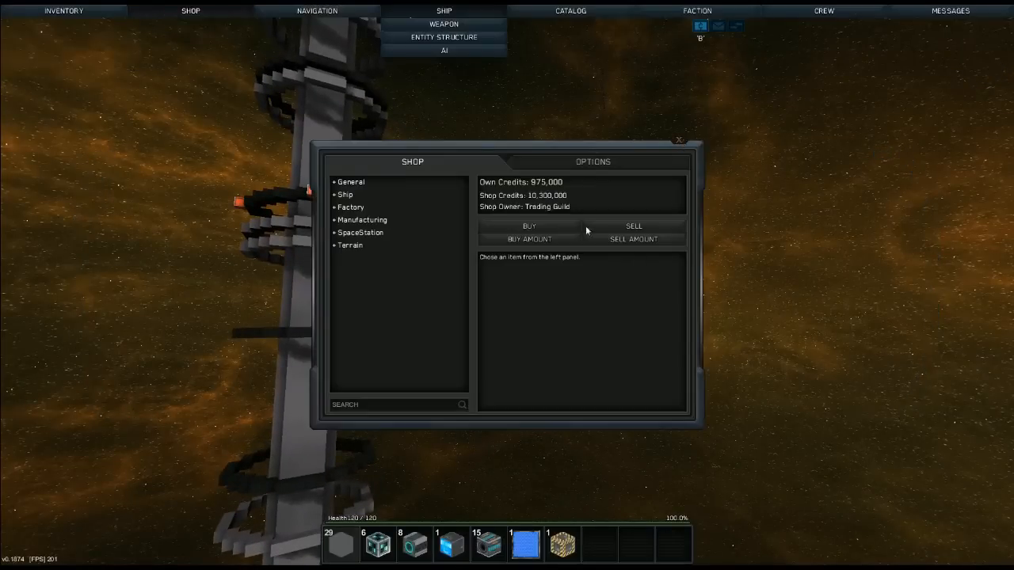
{"action": "mouse_move", "coordinate": [412, 180]}
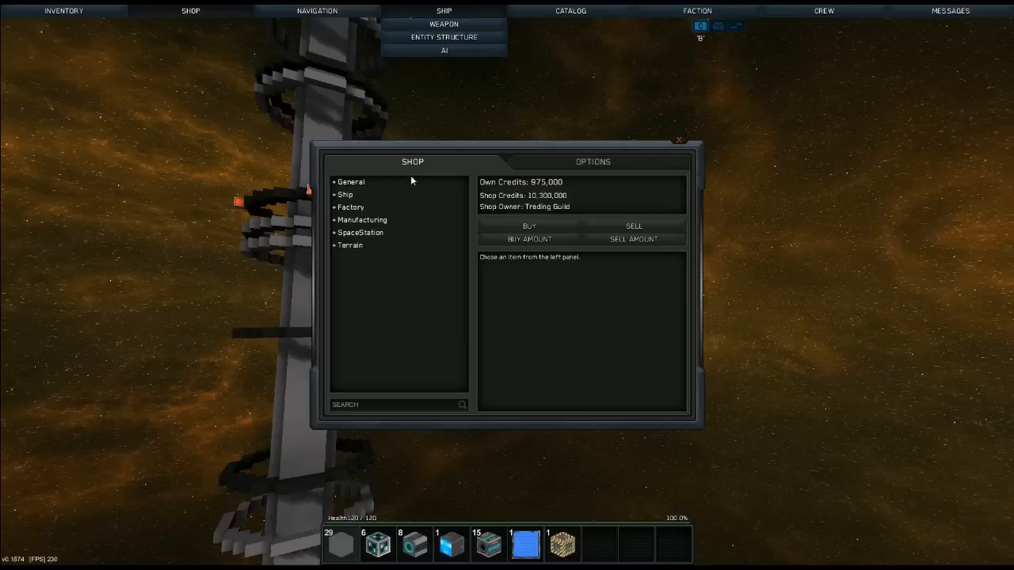
Step: Bring up the blueprint catalog beside the shop to buy the teststation
{"action": "left_click", "coordinate": [573, 10]}
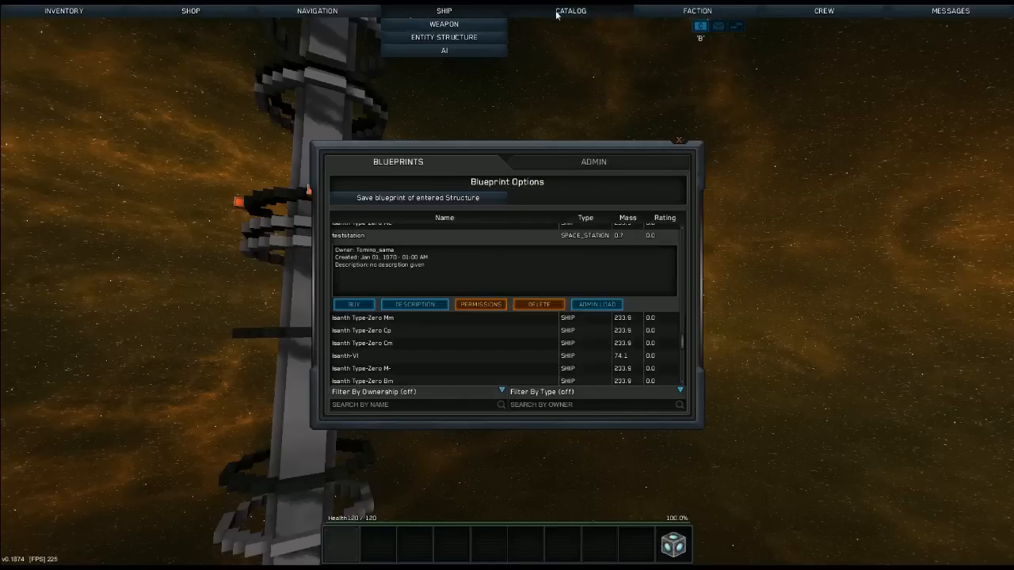
{"action": "mouse_move", "coordinate": [453, 332]}
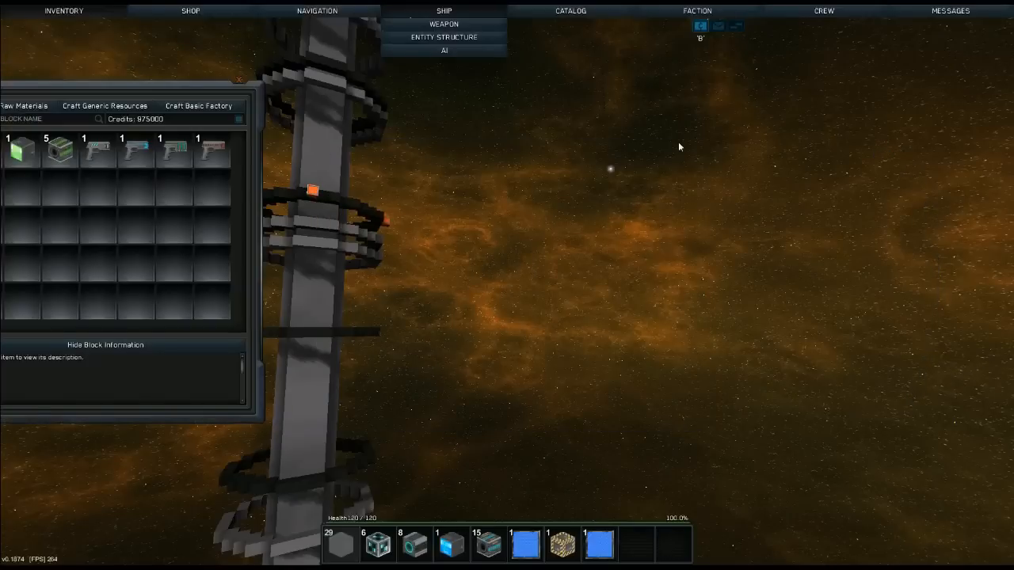
{"action": "mouse_move", "coordinate": [359, 105]}
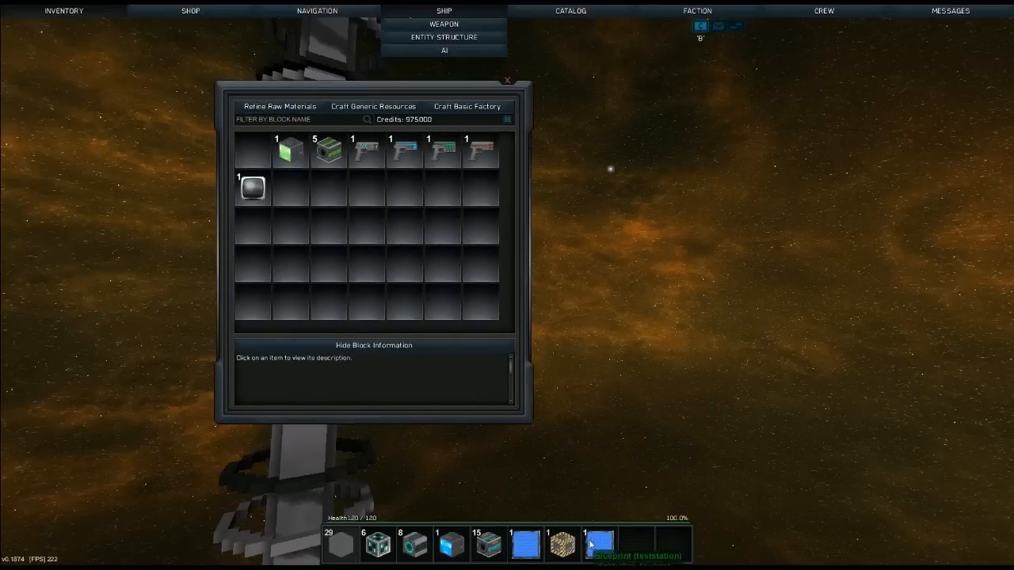
Step: Fill the teststation blueprint's required materials to 100% from inventory and close its window
{"action": "left_click", "coordinate": [596, 553]}
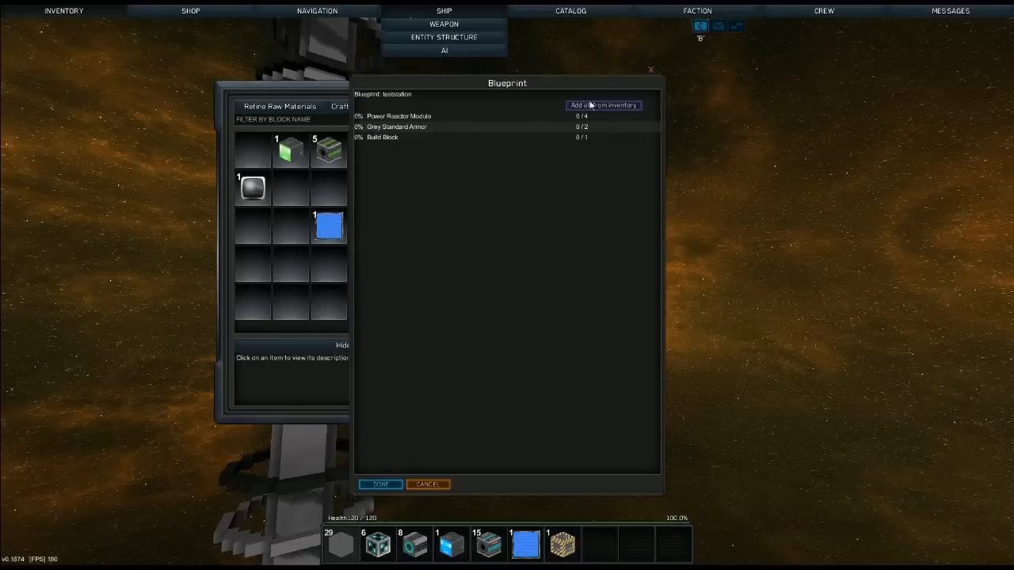
{"action": "left_click", "coordinate": [603, 104]}
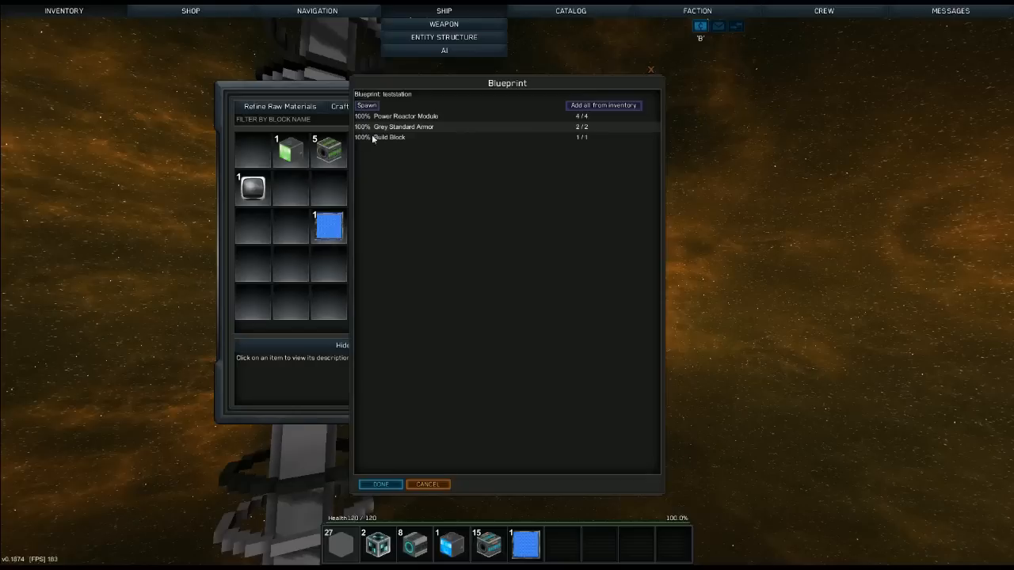
{"action": "mouse_move", "coordinate": [654, 73]}
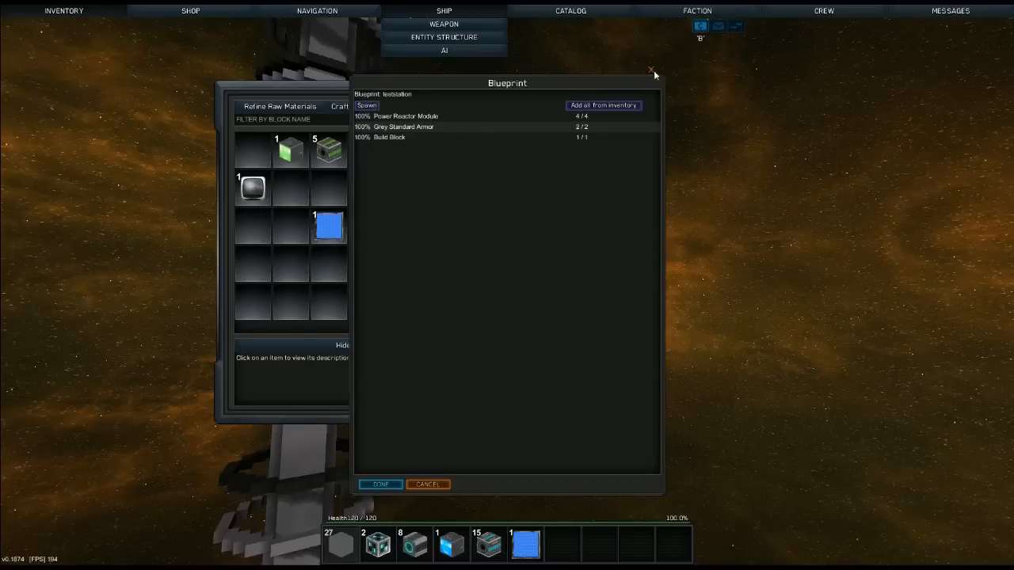
{"action": "left_click", "coordinate": [648, 70]}
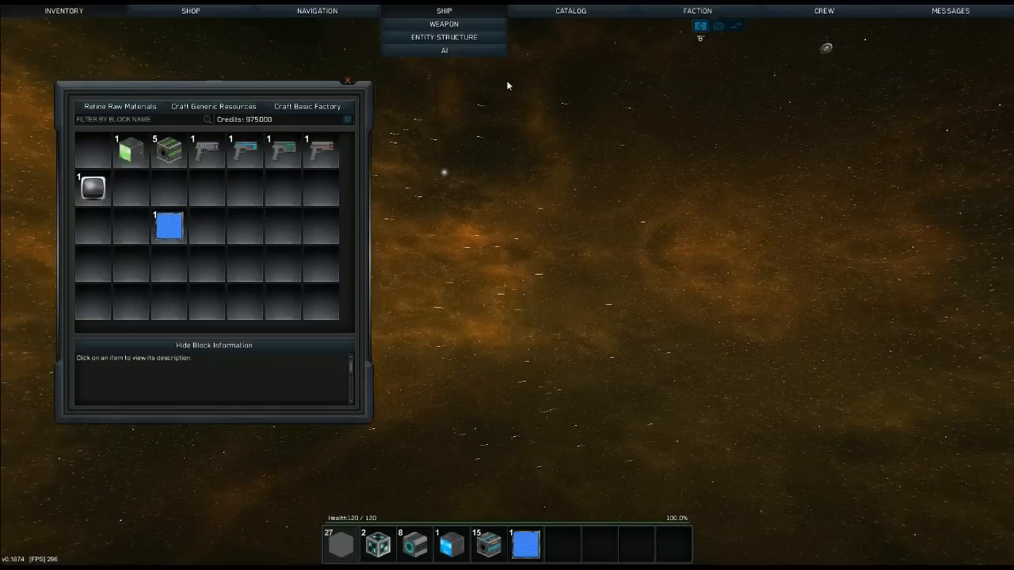
Step: Spawn the teststation from the filled blueprint, then bring up the MushroomFleet faction overview
{"action": "left_click", "coordinate": [368, 104]}
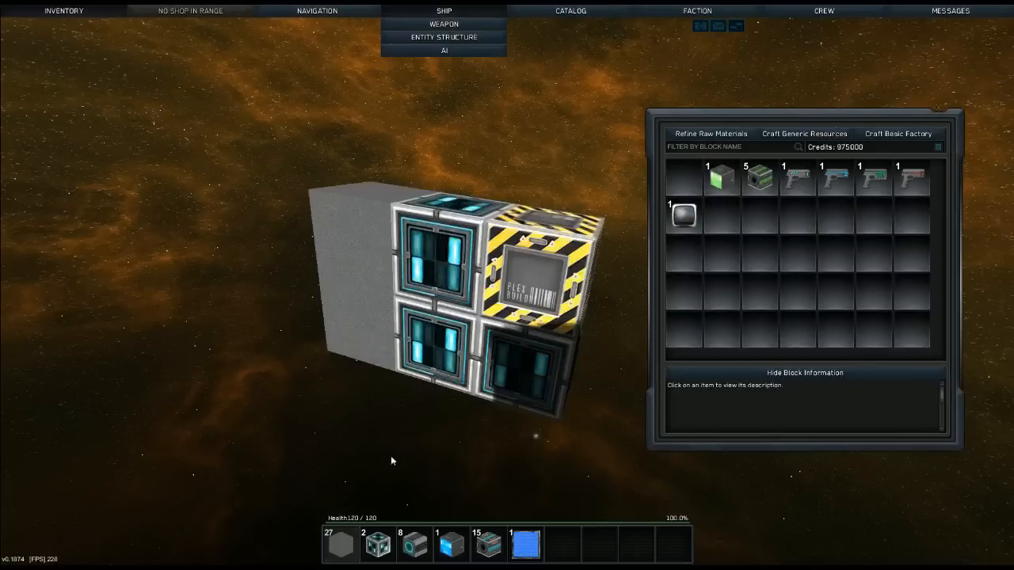
{"action": "mouse_move", "coordinate": [147, 23]}
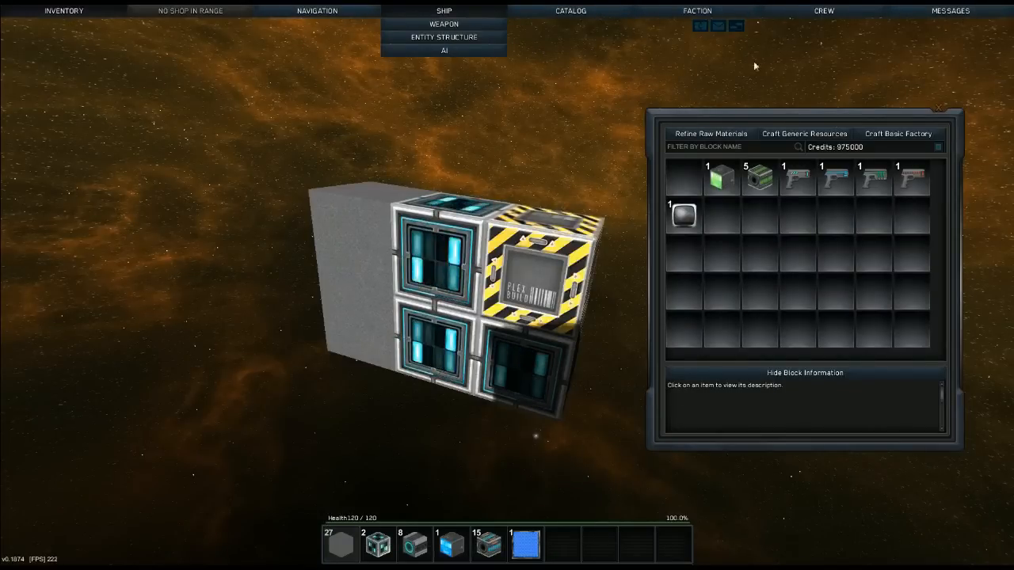
{"action": "mouse_move", "coordinate": [566, 83]}
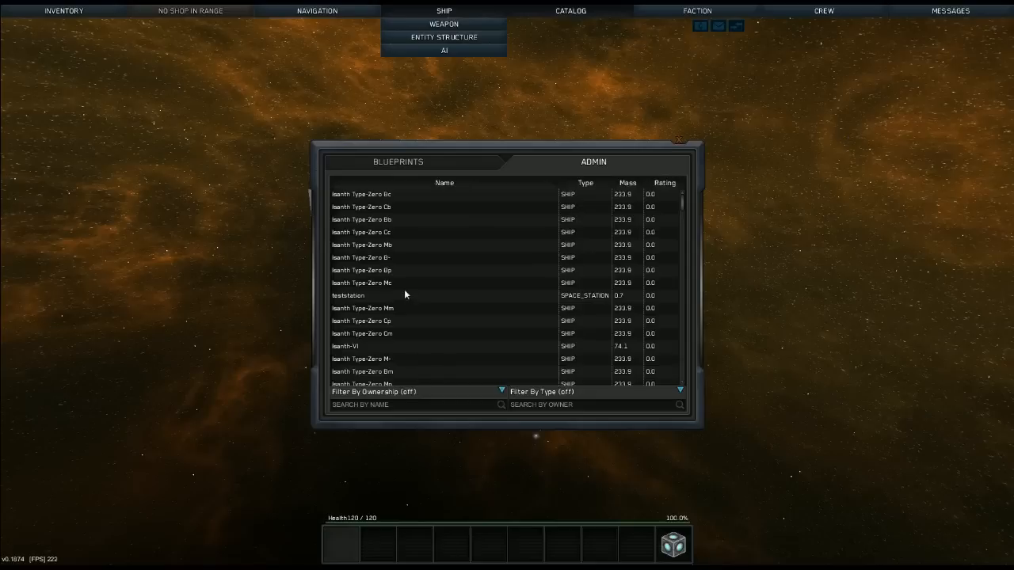
{"action": "mouse_move", "coordinate": [683, 22]}
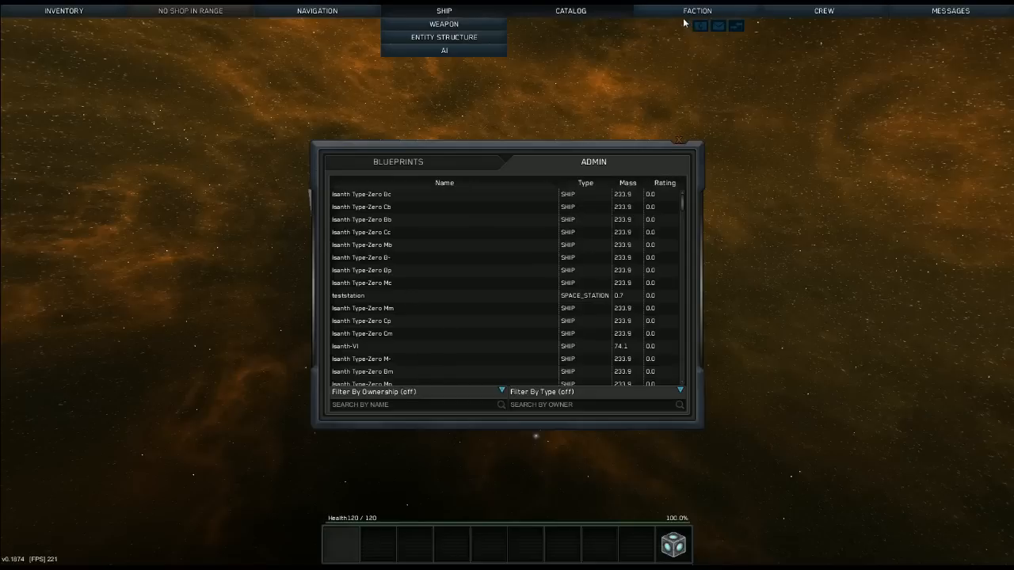
{"action": "left_click", "coordinate": [697, 10]}
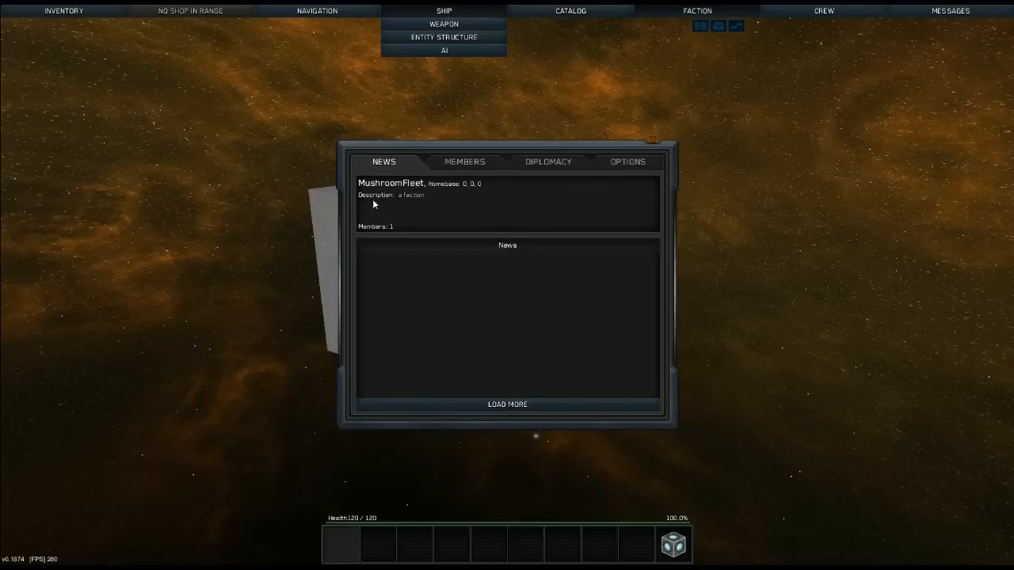
Step: Review the faction's Options, Diplomacy and Members tabs, returning to News
{"action": "left_click", "coordinate": [628, 161]}
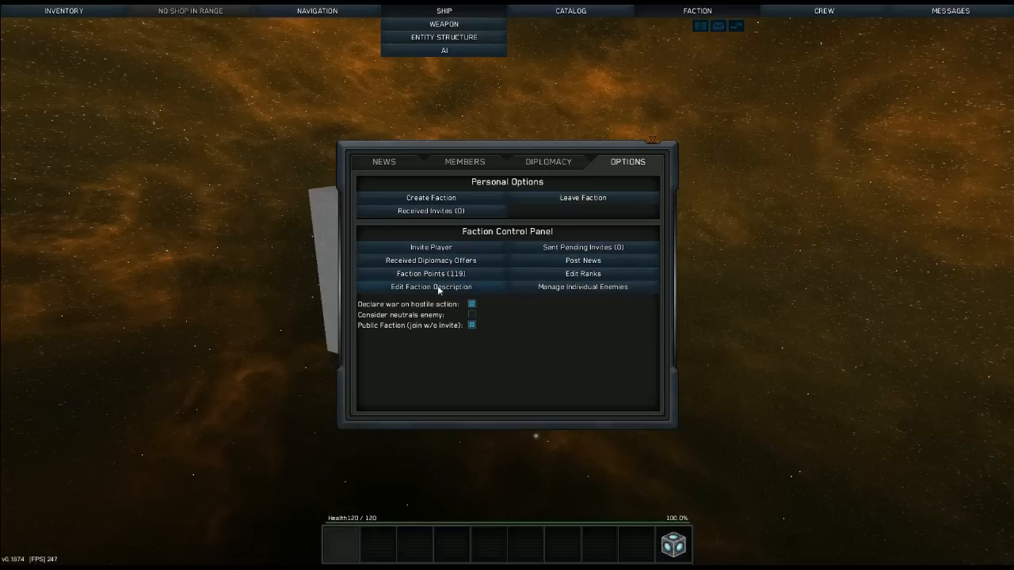
{"action": "left_click", "coordinate": [548, 161]}
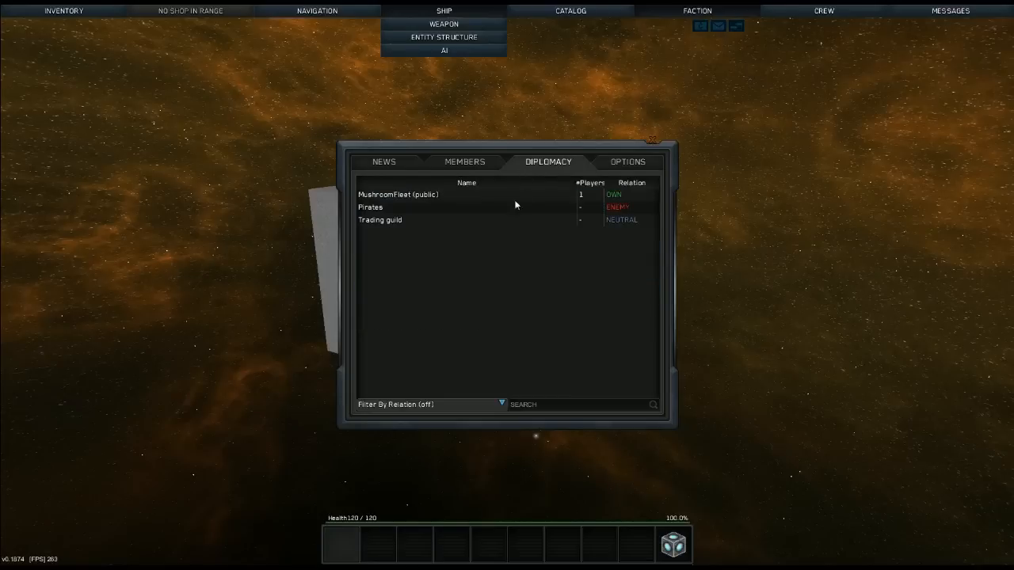
{"action": "mouse_move", "coordinate": [478, 166]}
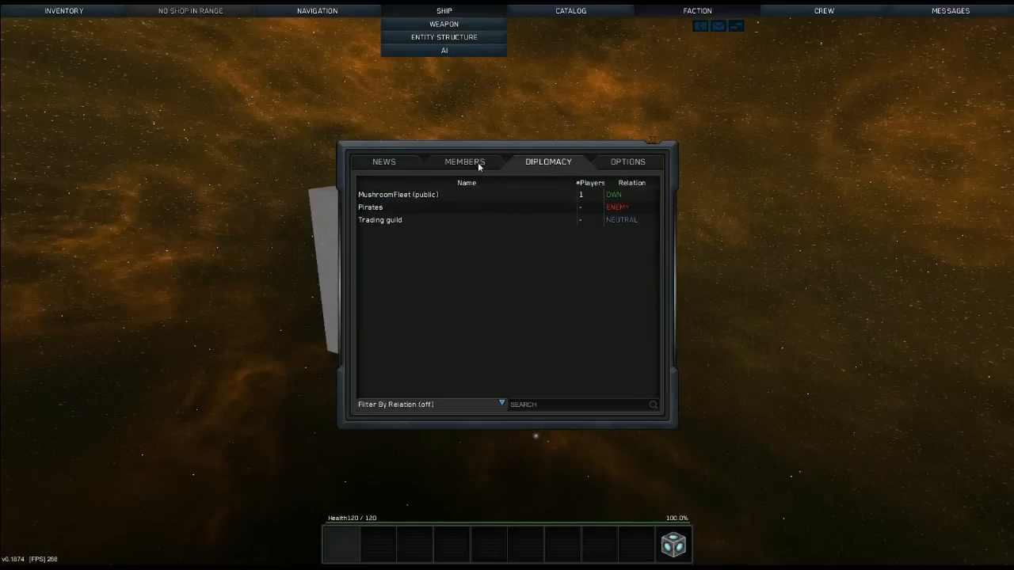
{"action": "left_click", "coordinate": [464, 162]}
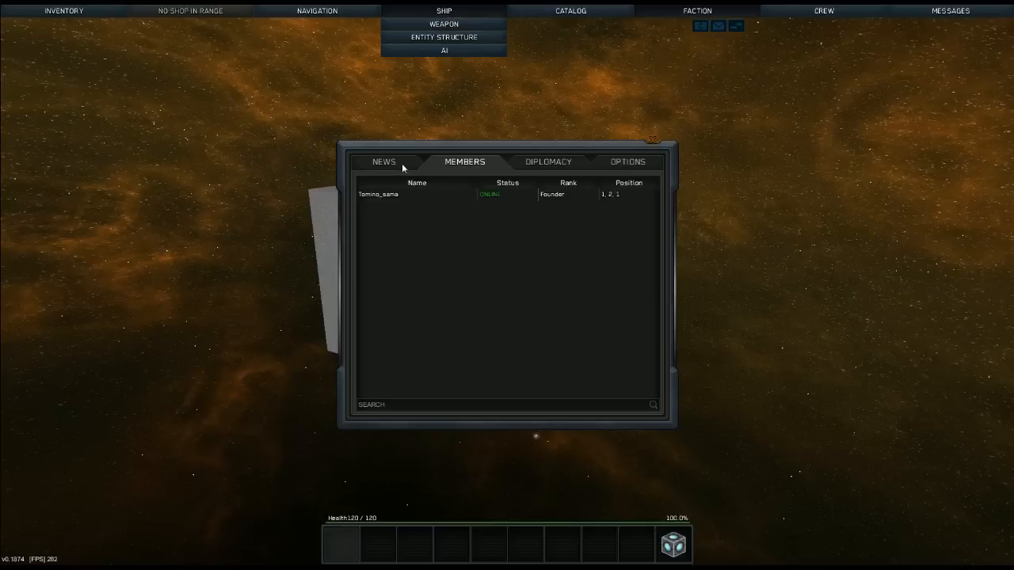
{"action": "left_click", "coordinate": [384, 161]}
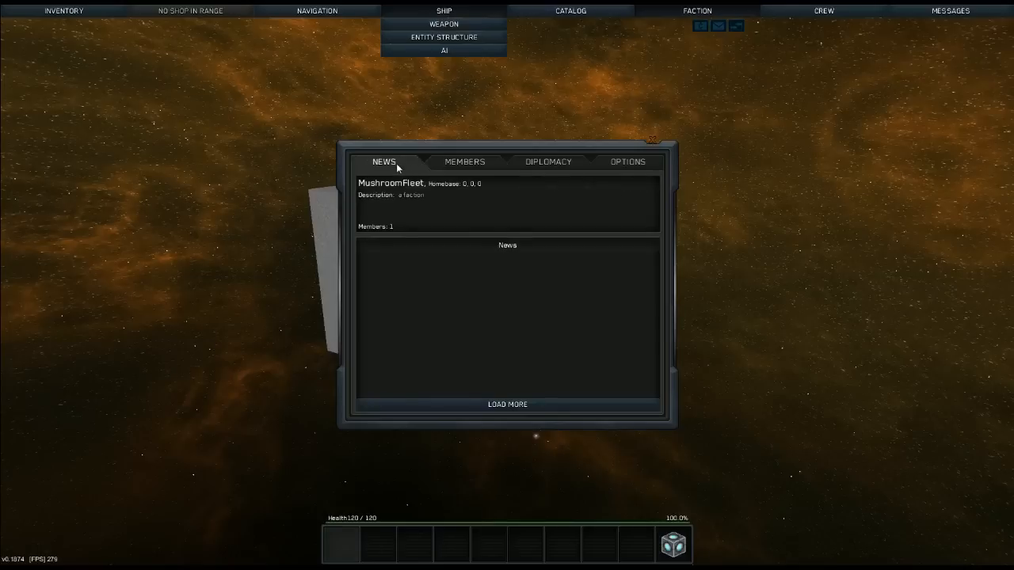
Step: Show the crew list and the management actions for its single unloaded crew member
{"action": "left_click", "coordinate": [464, 161]}
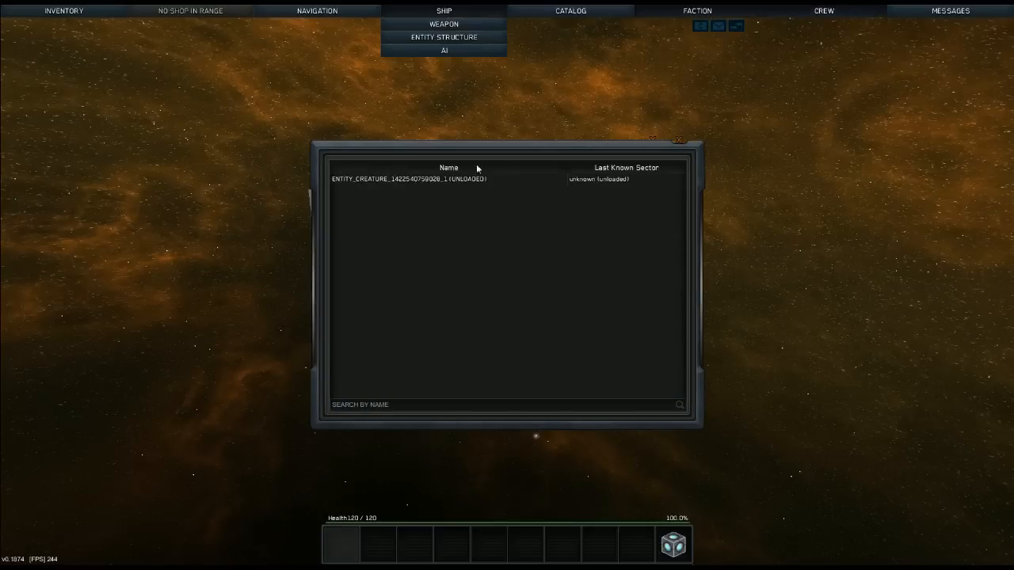
{"action": "left_click", "coordinate": [408, 179]}
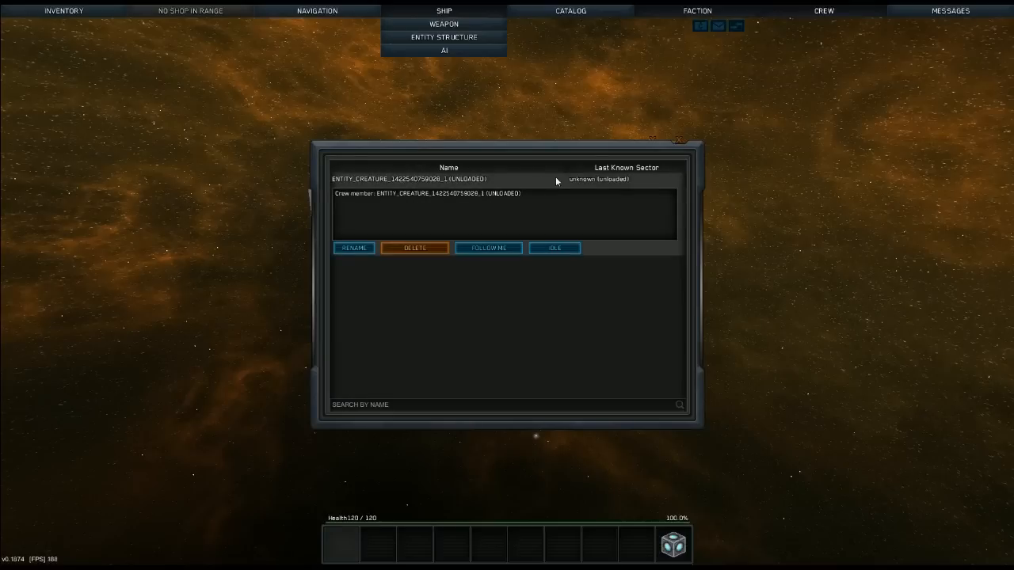
{"action": "mouse_move", "coordinate": [894, 26]}
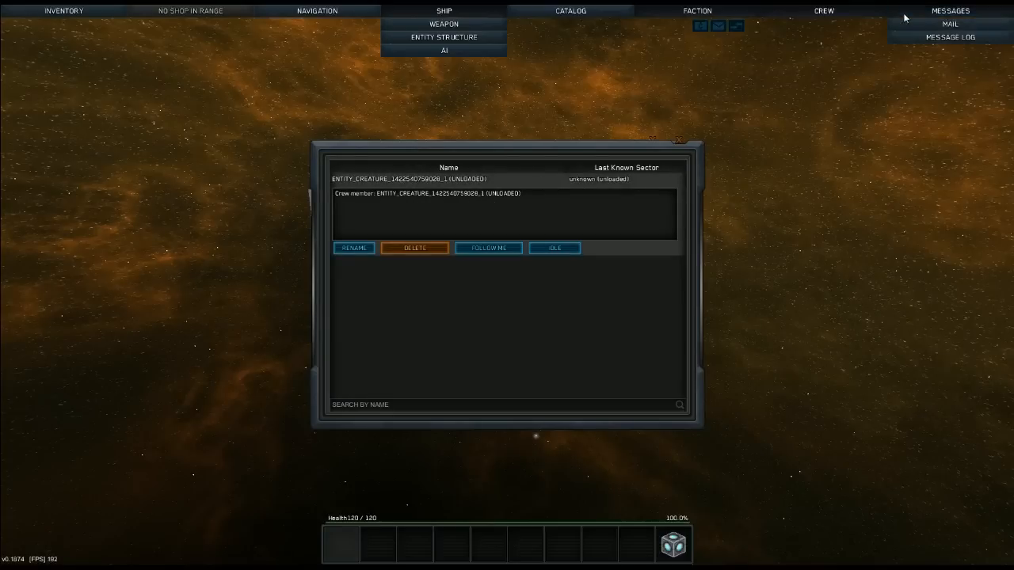
Step: Check the empty mail inbox, then leave build mode (R) at the ship core
{"action": "left_click", "coordinate": [949, 24]}
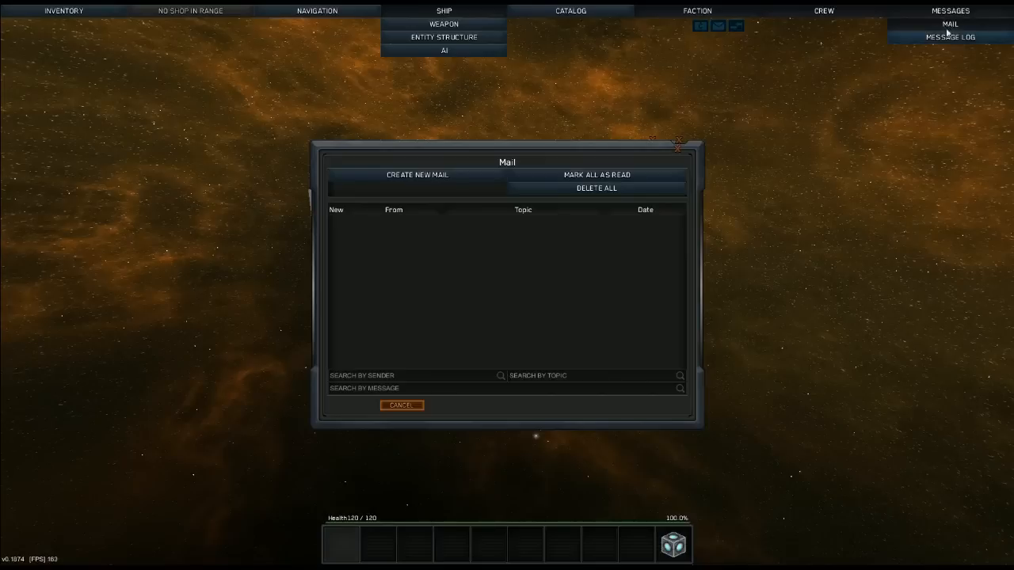
{"action": "left_click", "coordinate": [950, 37]}
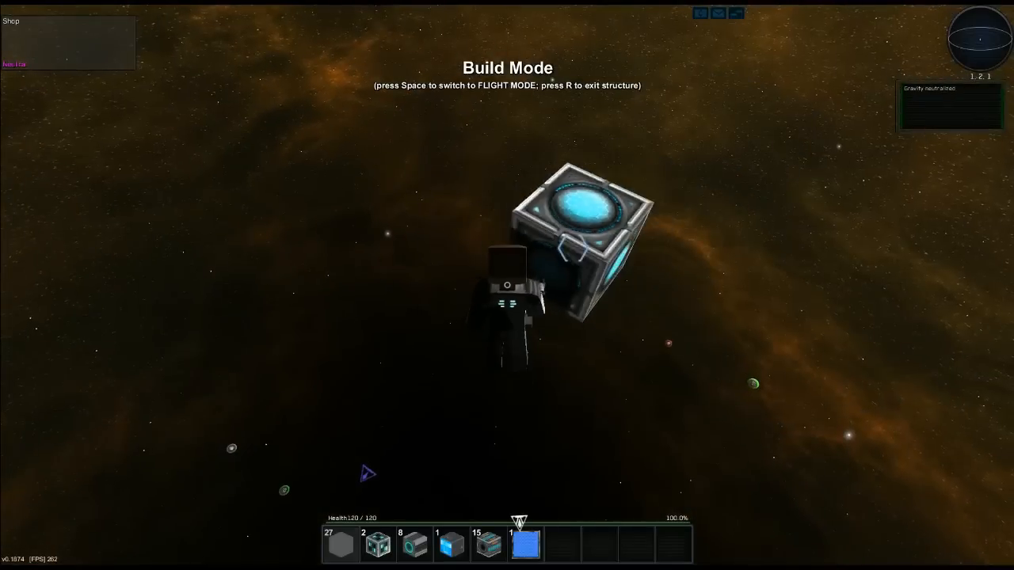
{"action": "key", "text": "r"}
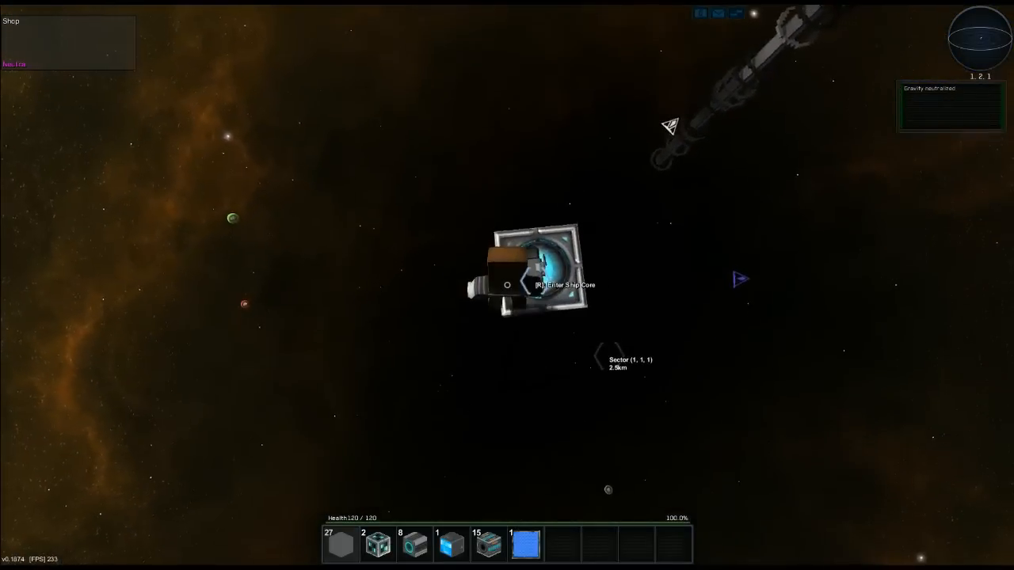